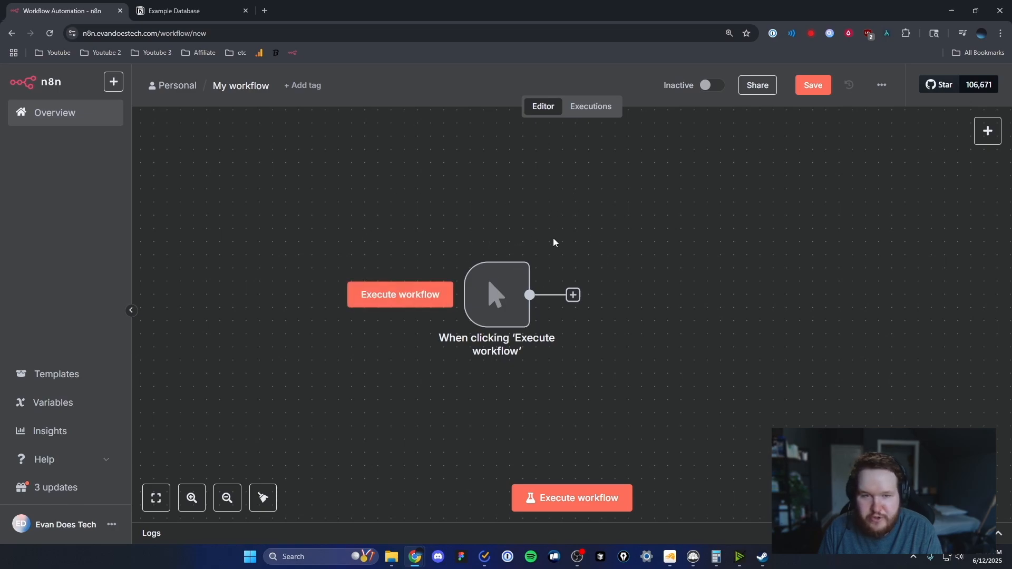
{"action": "mouse_move", "coordinate": [499, 292]}
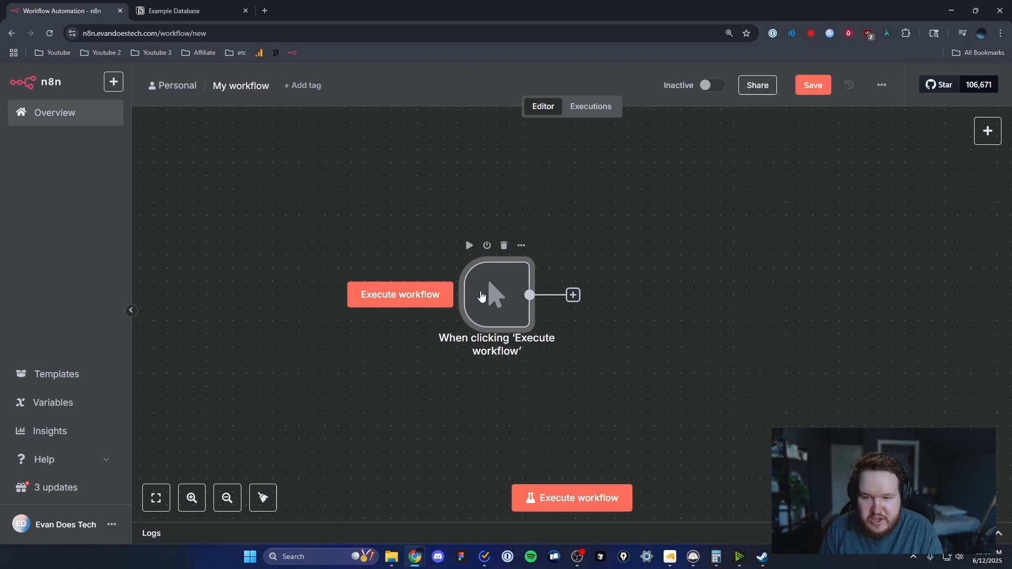
{"action": "mouse_move", "coordinate": [518, 296]}
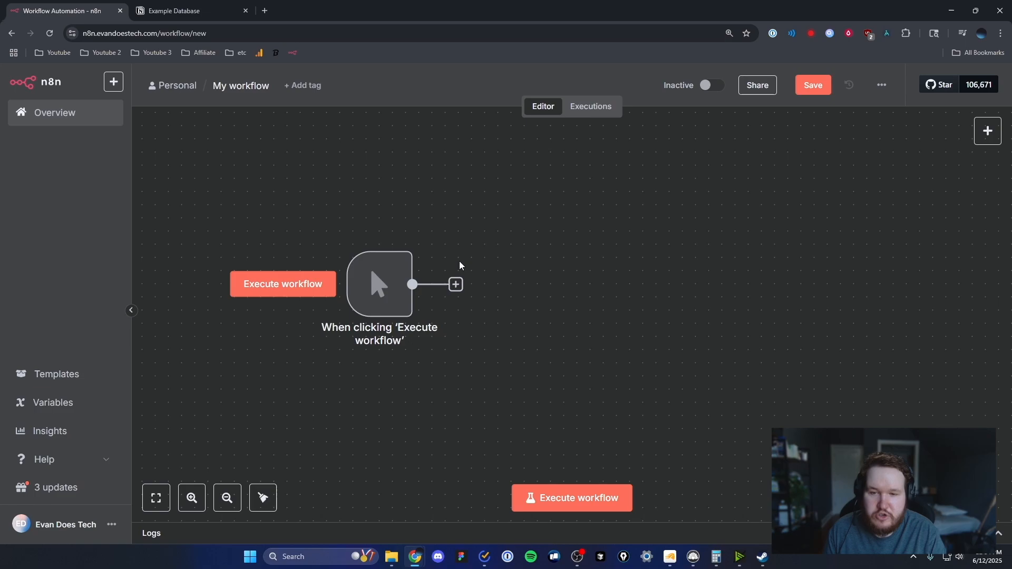
- Add a step after the manual trigger and choose Notion from the node search
{"action": "left_click", "coordinate": [455, 284]}
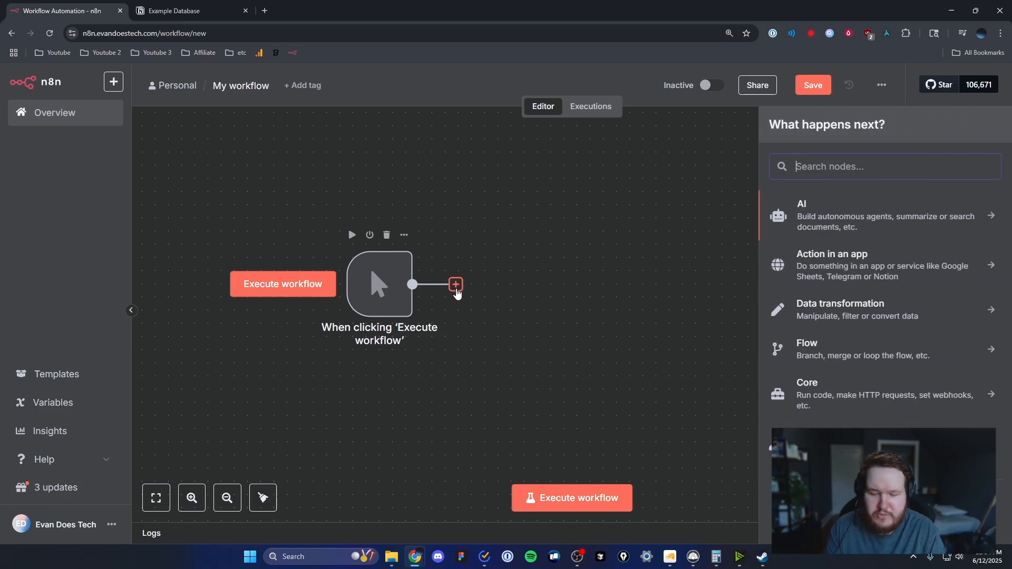
{"action": "type", "text": "Notion"}
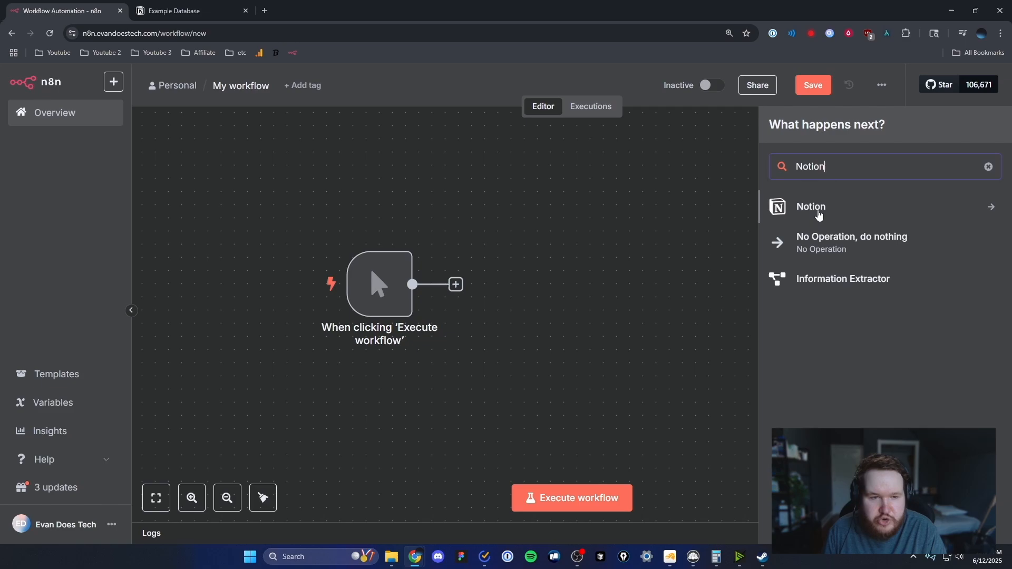
{"action": "left_click", "coordinate": [810, 207]}
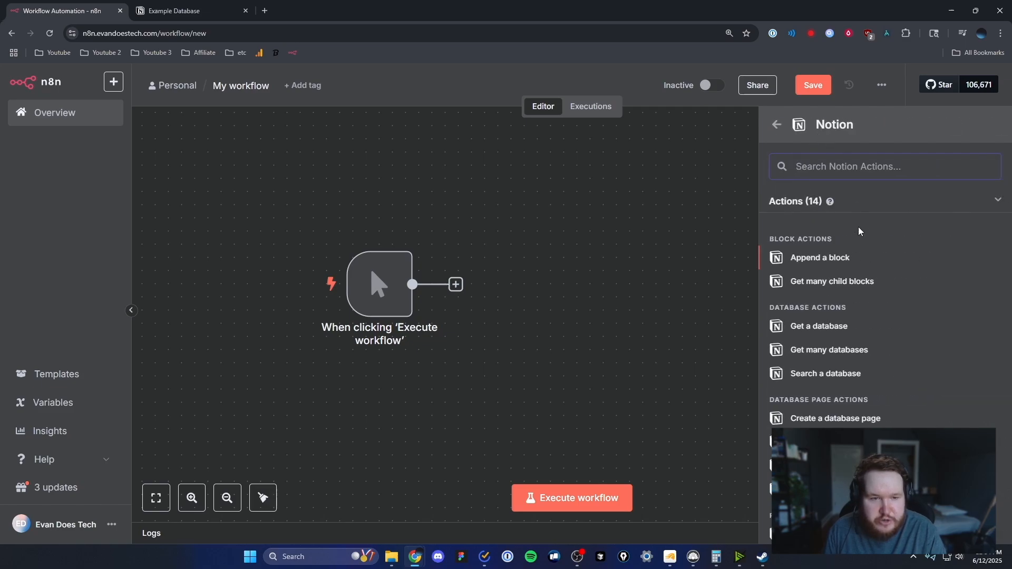
{"action": "mouse_move", "coordinate": [828, 259]}
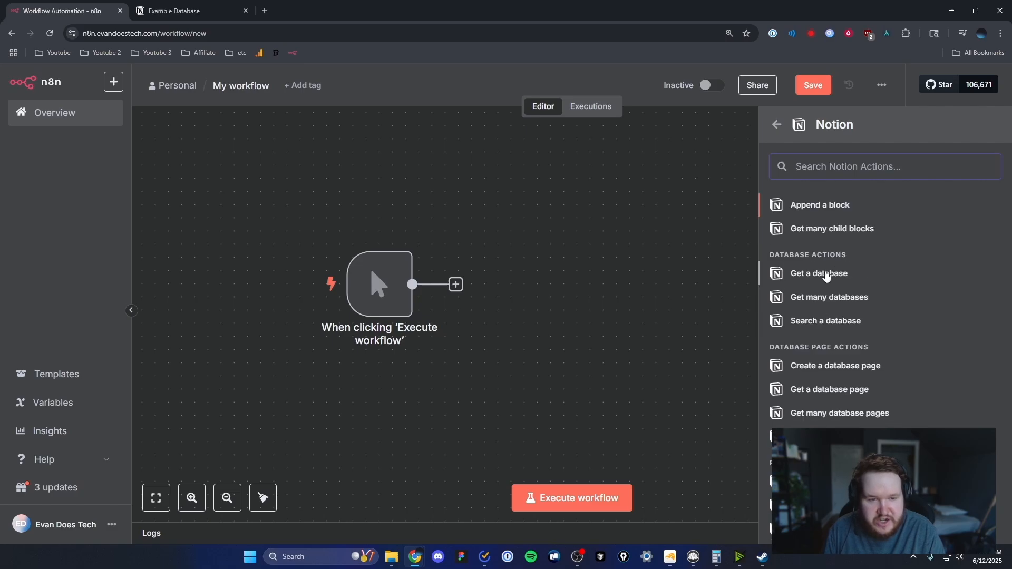
- Add the Notion 'Get a database' action and start creating a new Notion credential
{"action": "left_click", "coordinate": [818, 273]}
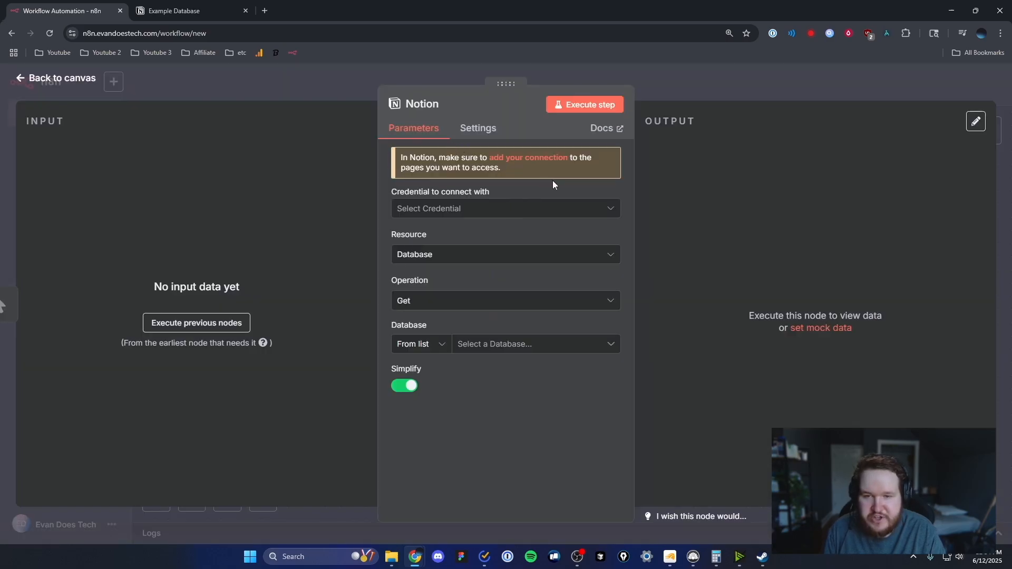
{"action": "mouse_move", "coordinate": [460, 152]}
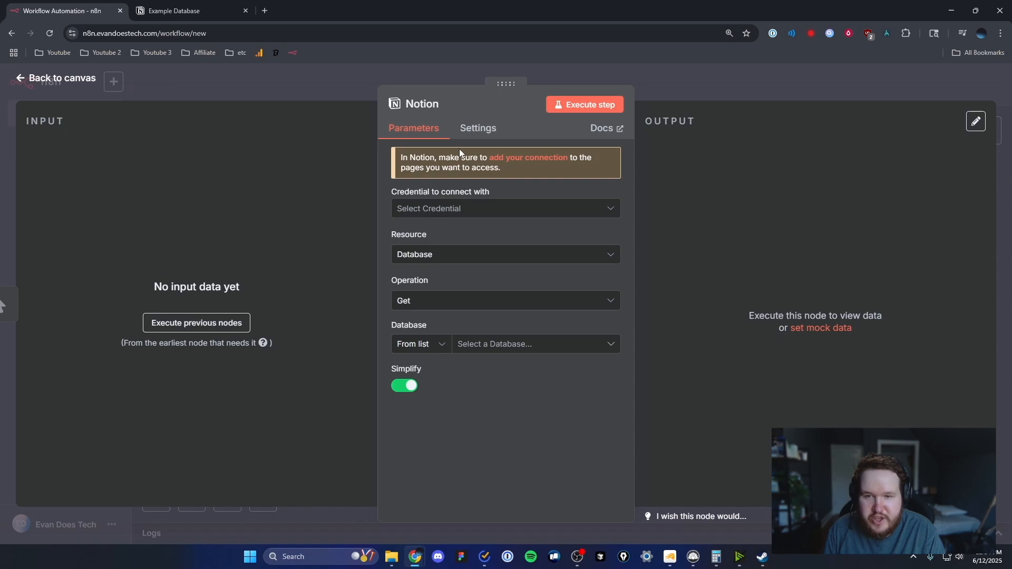
{"action": "mouse_move", "coordinate": [495, 172]}
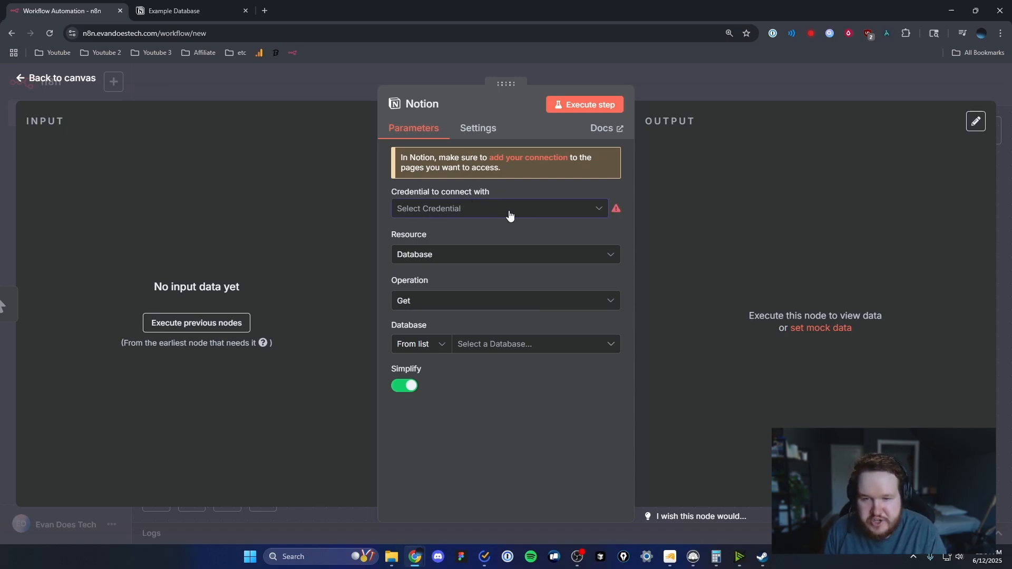
{"action": "left_click", "coordinate": [499, 207]}
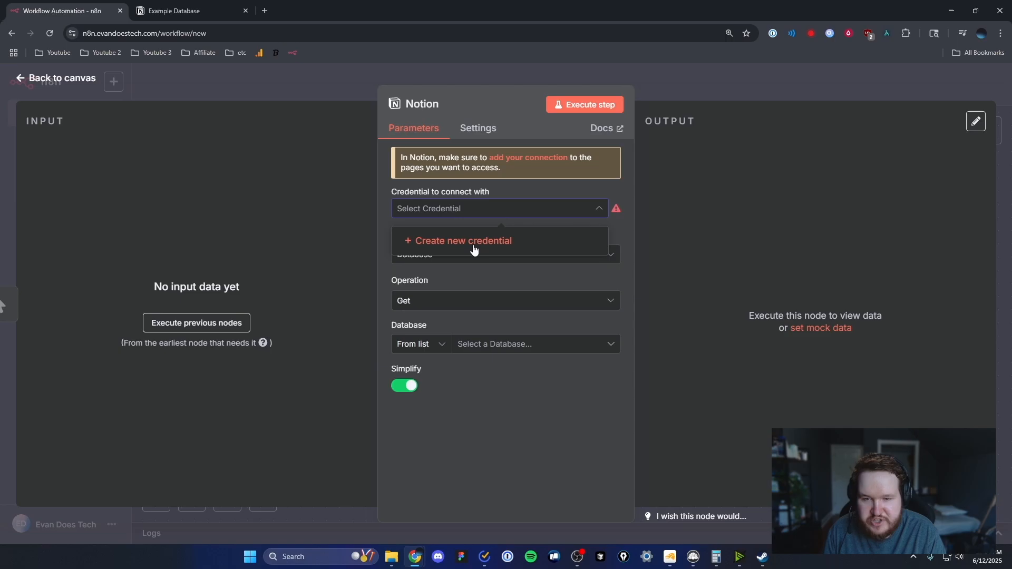
{"action": "left_click", "coordinate": [463, 241]}
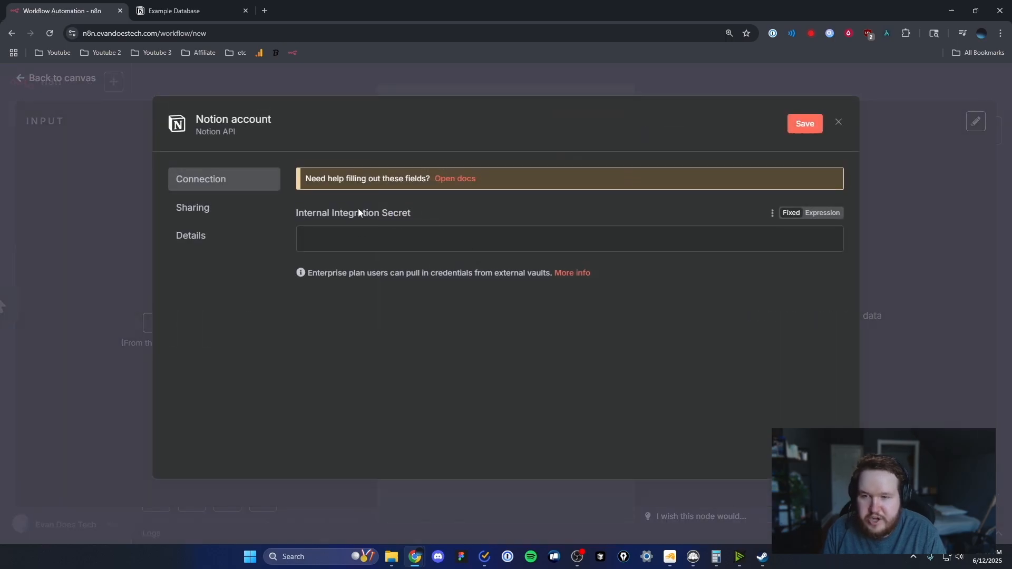
{"action": "mouse_move", "coordinate": [425, 240]}
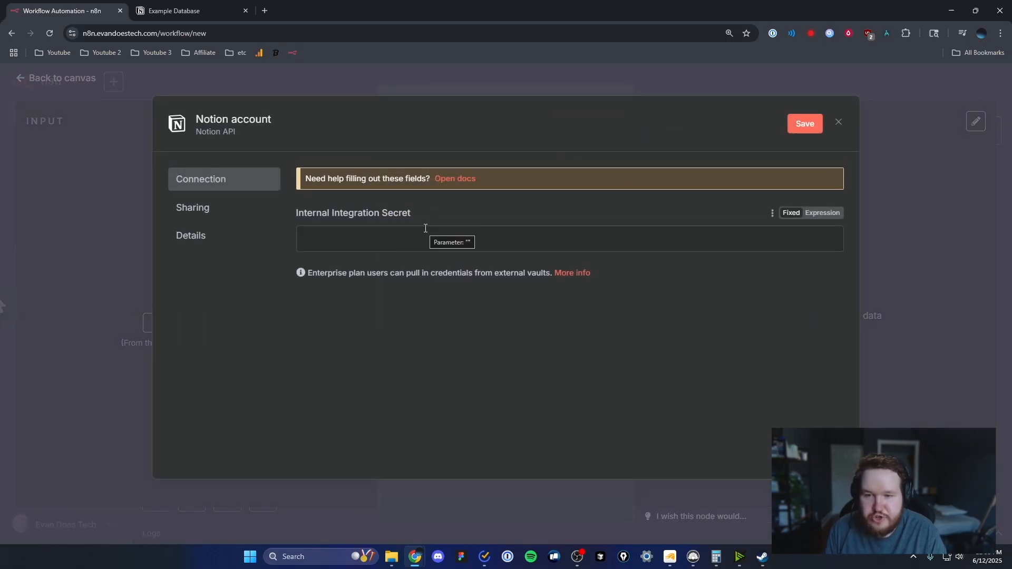
{"action": "mouse_move", "coordinate": [442, 219]}
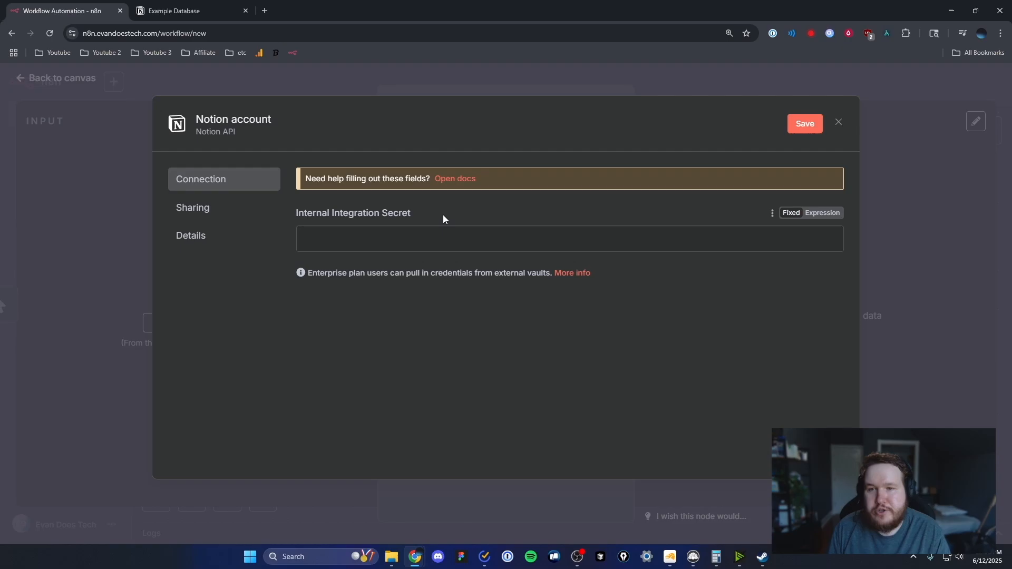
- From the Example Database tab, go to Notion Settings and view the Connections list
{"action": "left_click", "coordinate": [173, 11]}
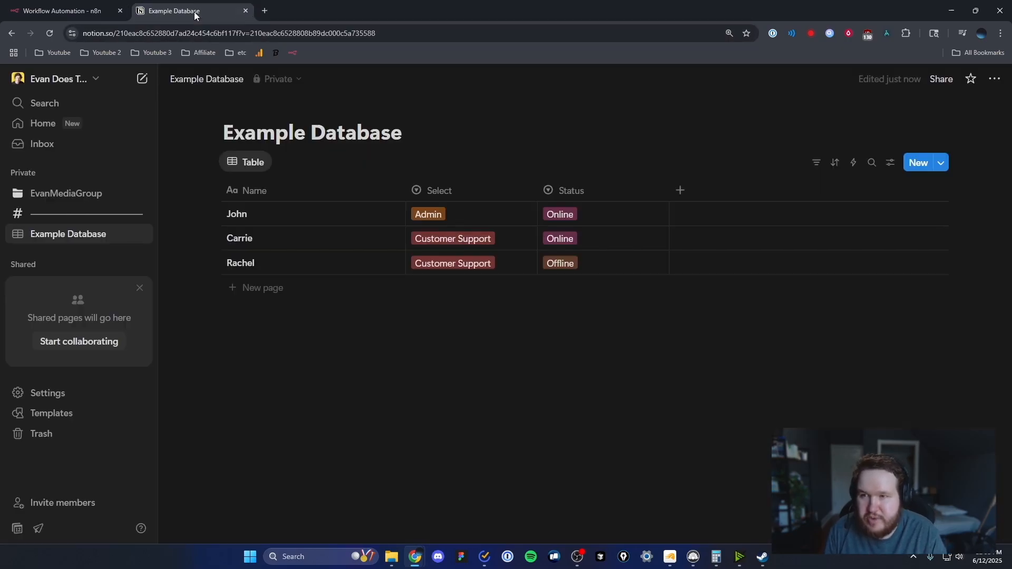
{"action": "mouse_move", "coordinate": [67, 234]}
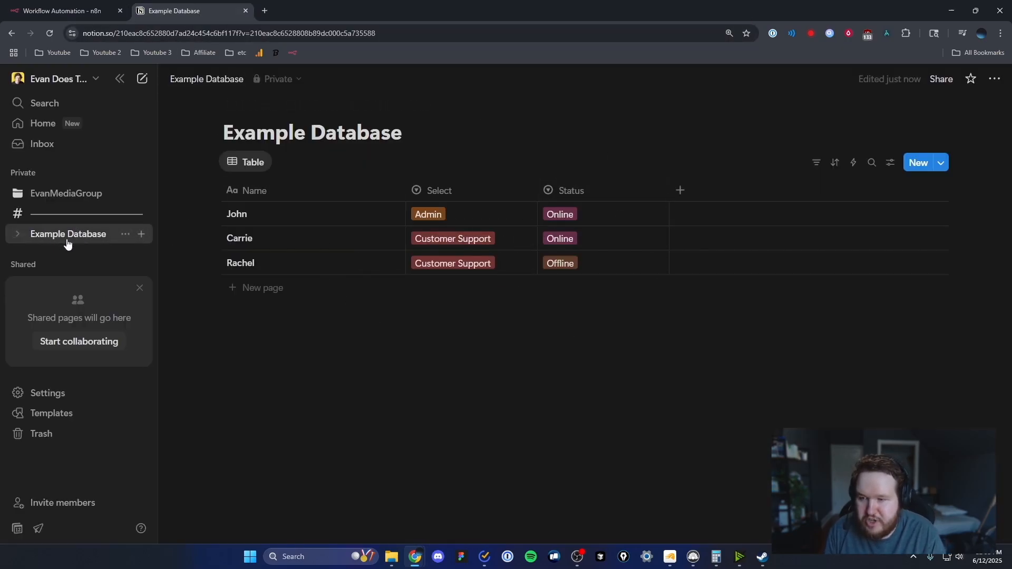
{"action": "mouse_move", "coordinate": [68, 270]}
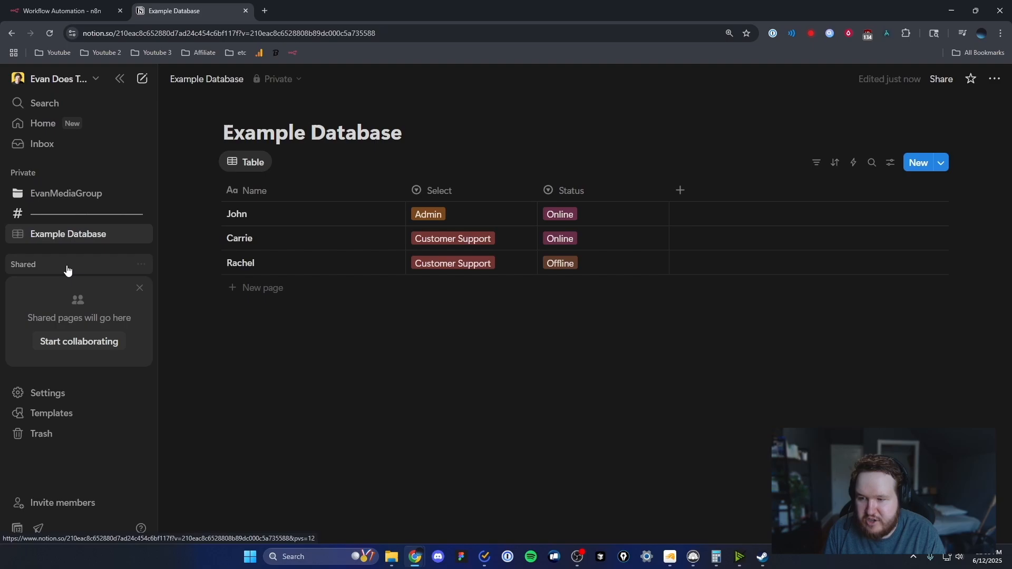
{"action": "left_click", "coordinate": [46, 392]}
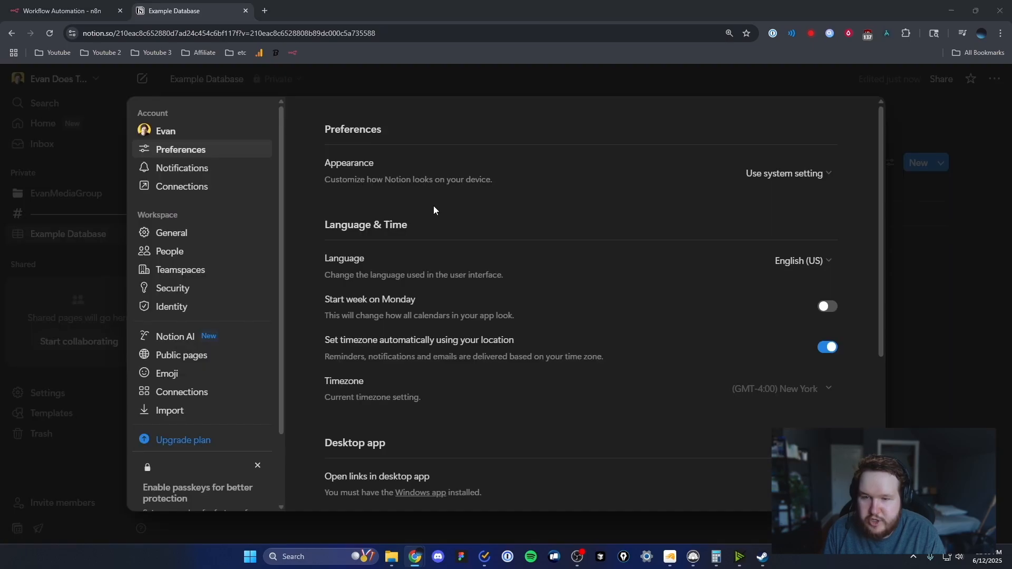
{"action": "mouse_move", "coordinate": [192, 398]}
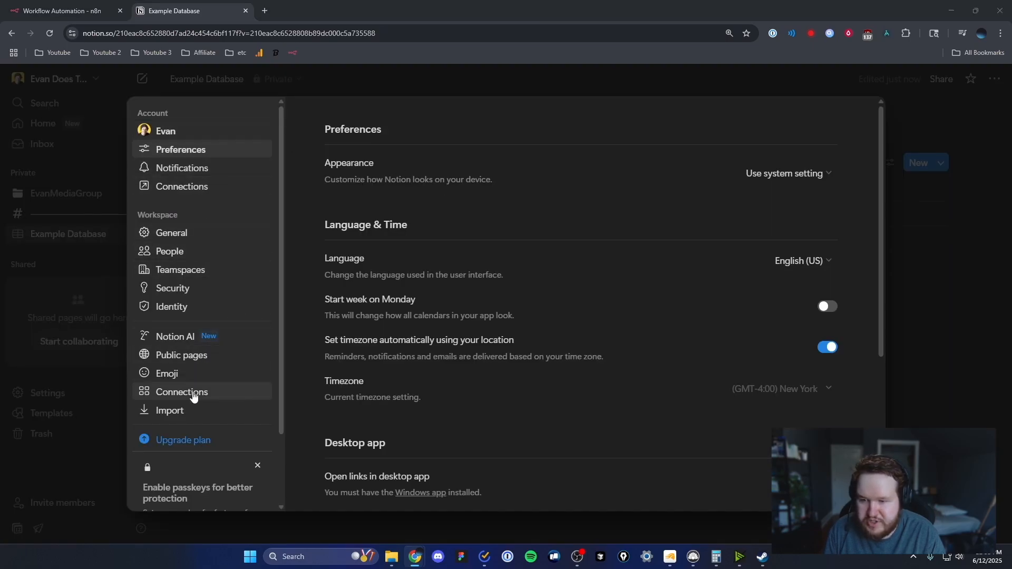
{"action": "left_click", "coordinate": [183, 392]}
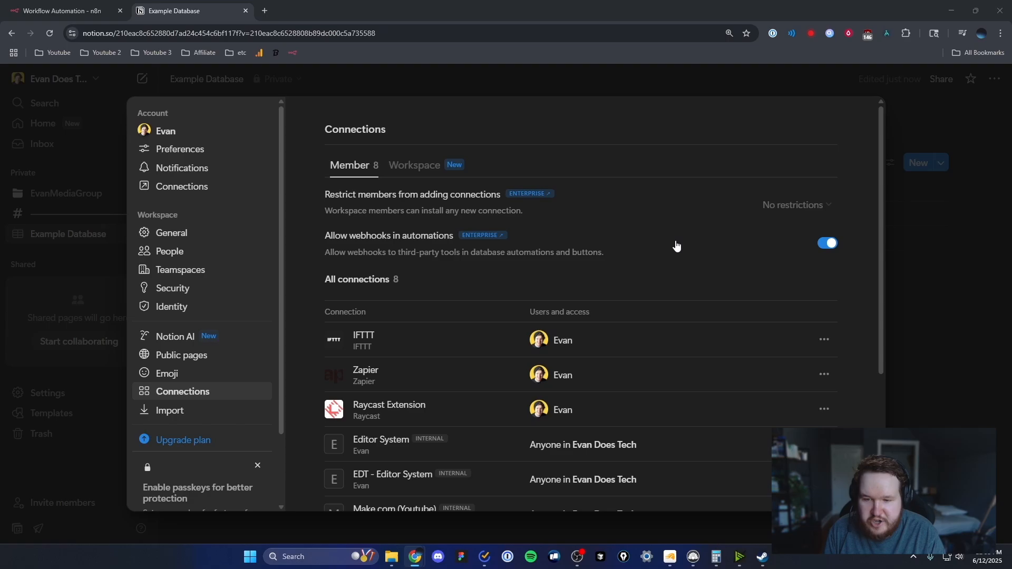
{"action": "scroll", "scroll_direction": "down", "scroll_amount": 3}
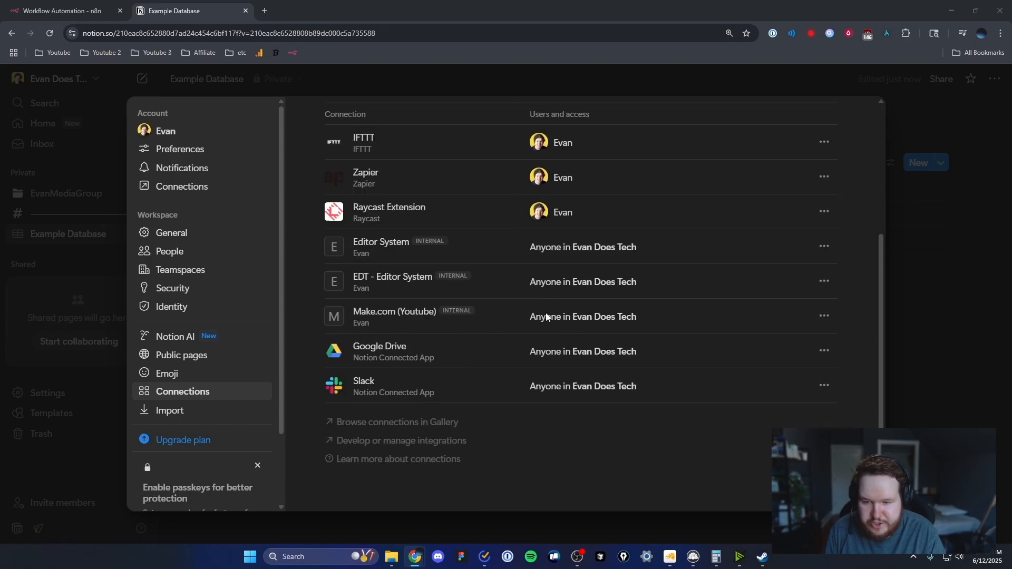
{"action": "mouse_move", "coordinate": [398, 444]}
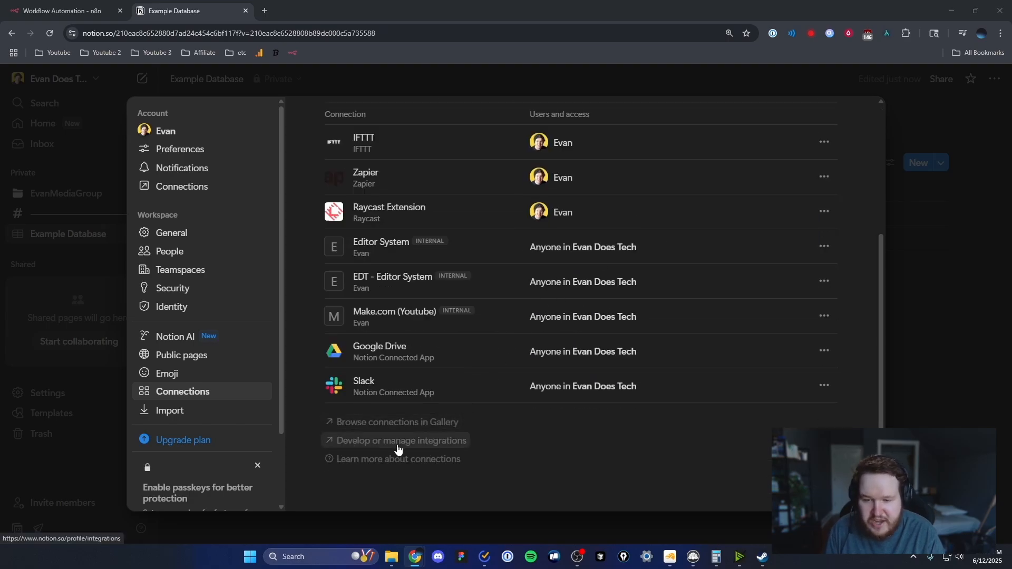
- Start a new integration for the workspace and review the available integration types
{"action": "left_click", "coordinate": [400, 440]}
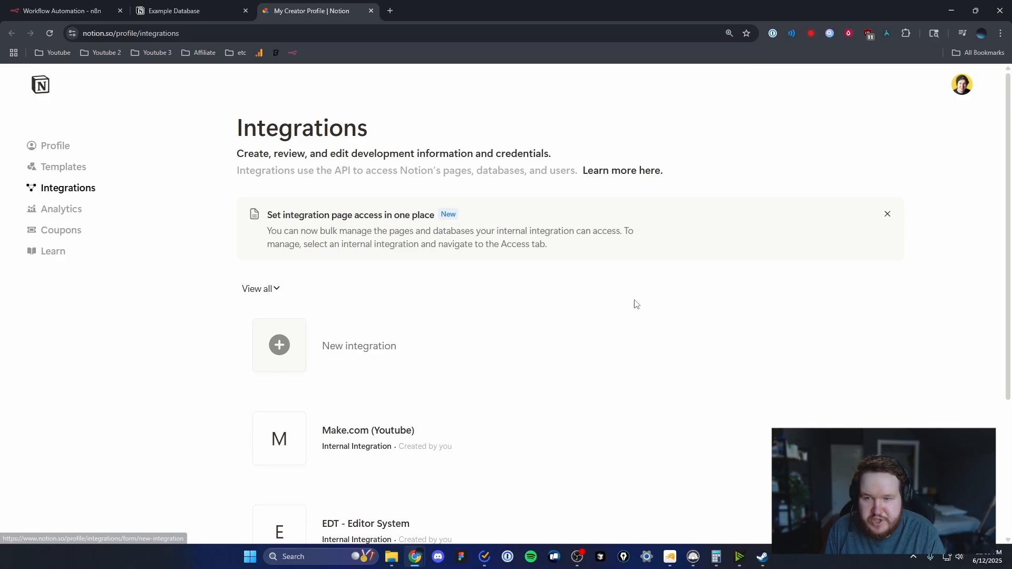
{"action": "mouse_move", "coordinate": [586, 280]}
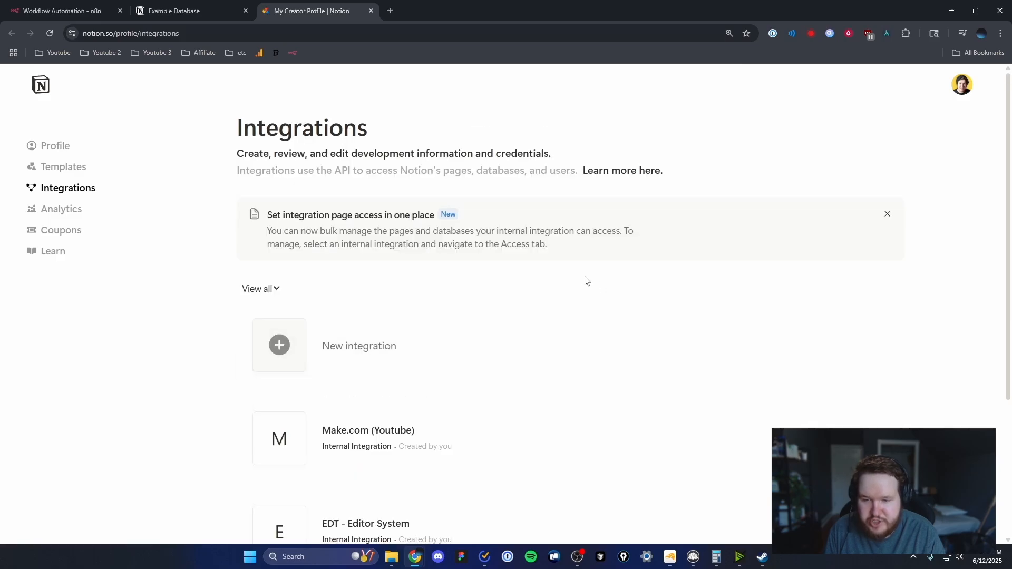
{"action": "mouse_move", "coordinate": [577, 283]}
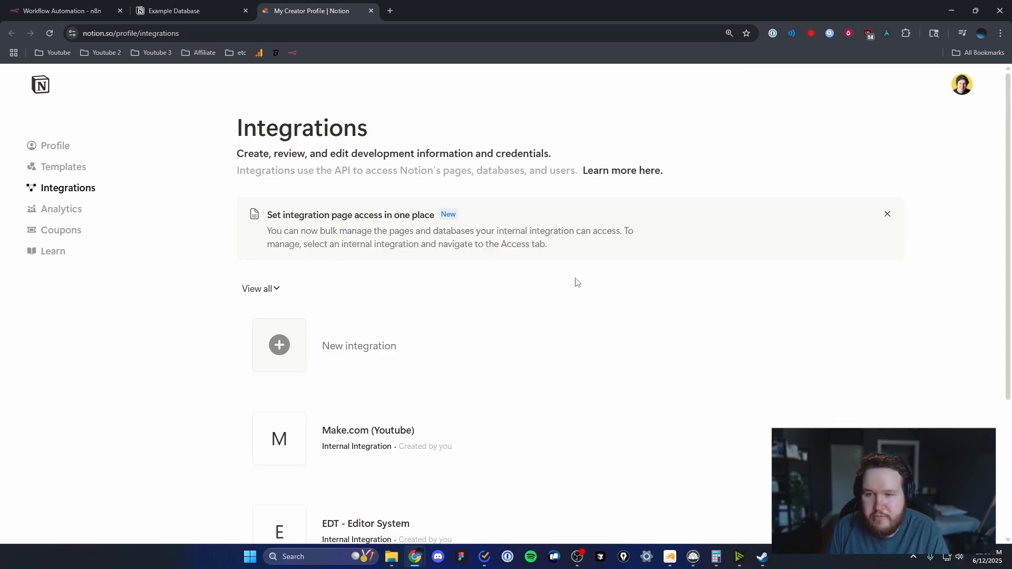
{"action": "mouse_move", "coordinate": [386, 362]}
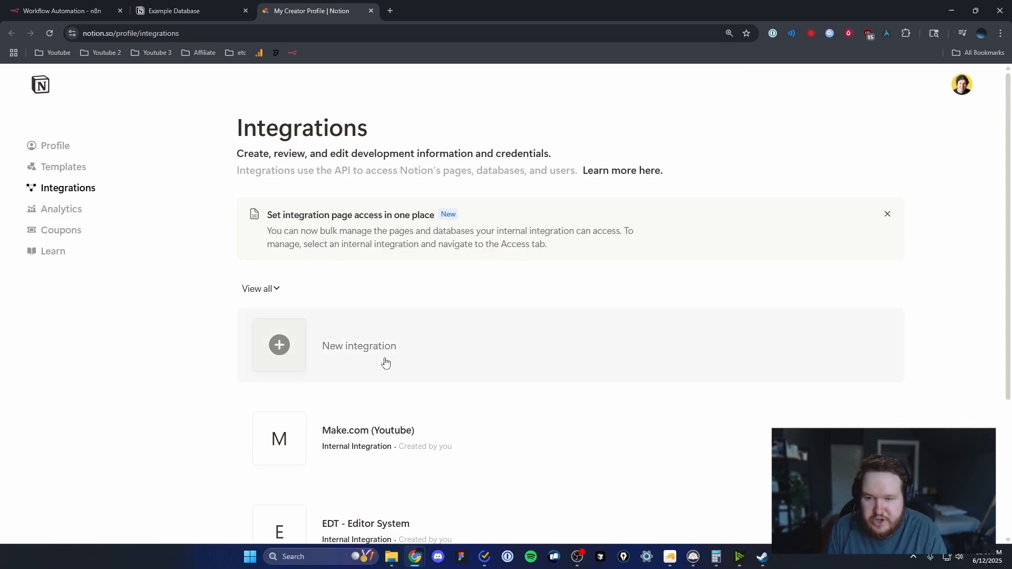
{"action": "left_click", "coordinate": [278, 344]}
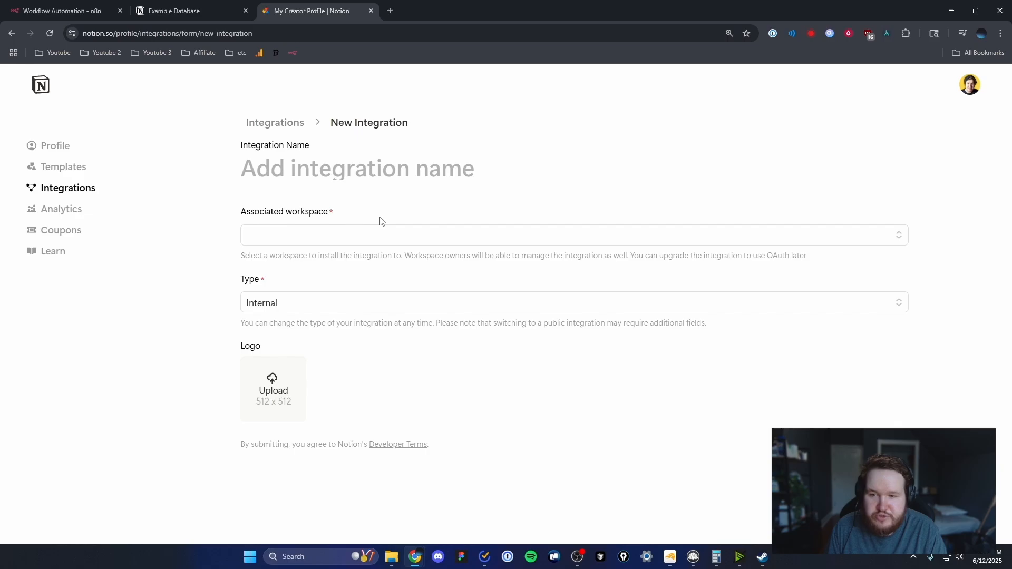
{"action": "mouse_move", "coordinate": [249, 70]}
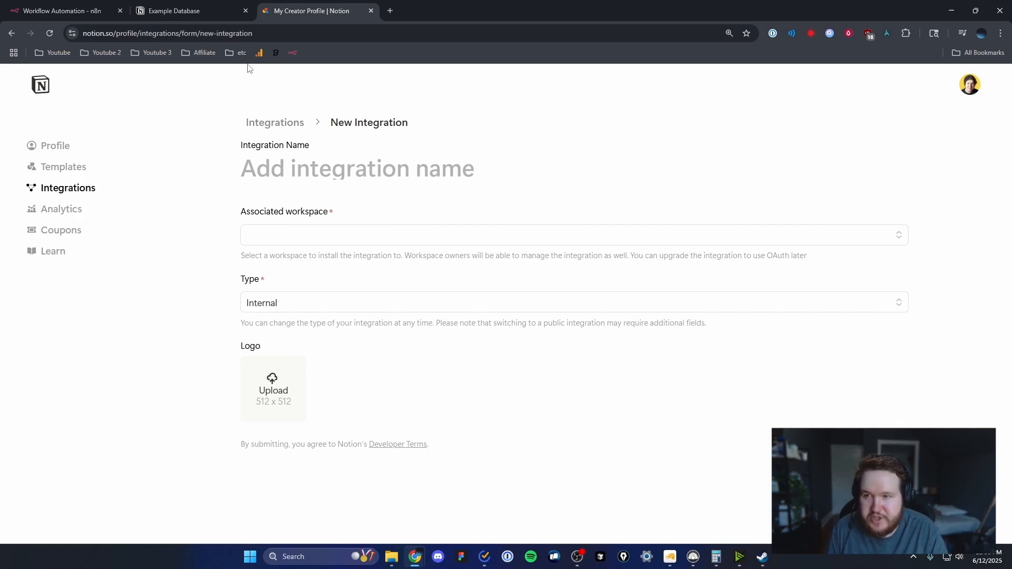
{"action": "left_click", "coordinate": [185, 11]}
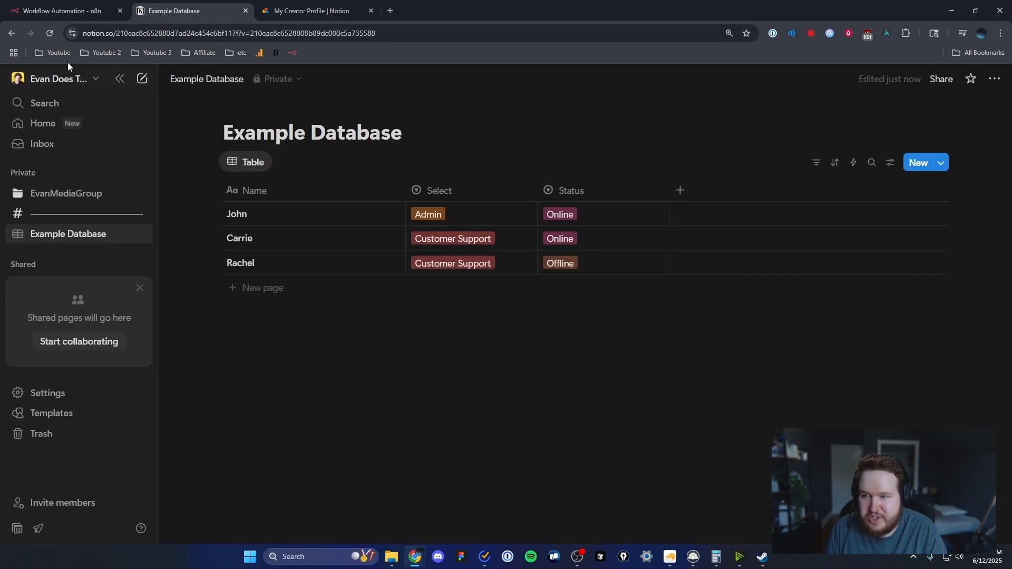
{"action": "left_click", "coordinate": [315, 10]}
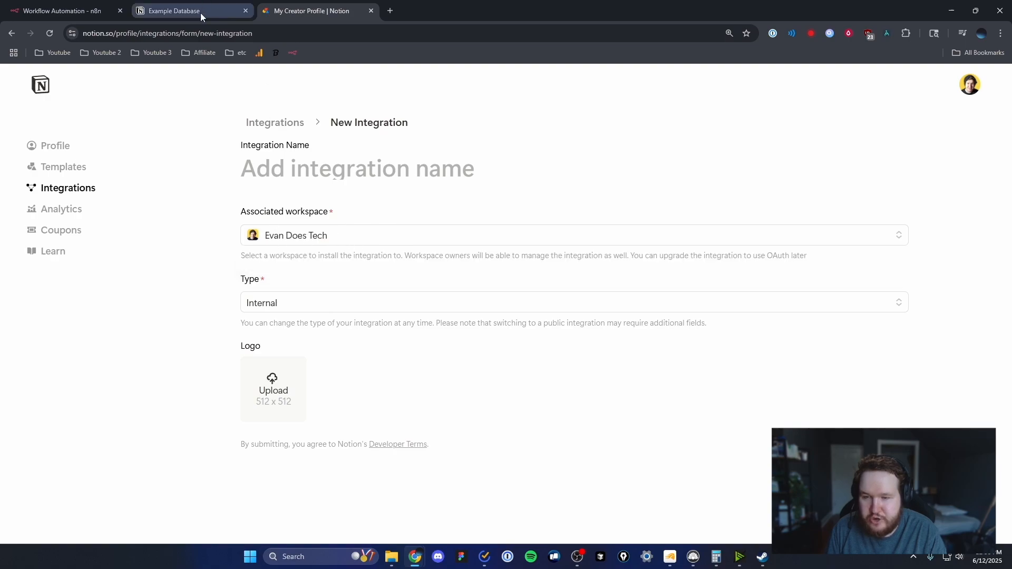
{"action": "left_click", "coordinate": [173, 10]}
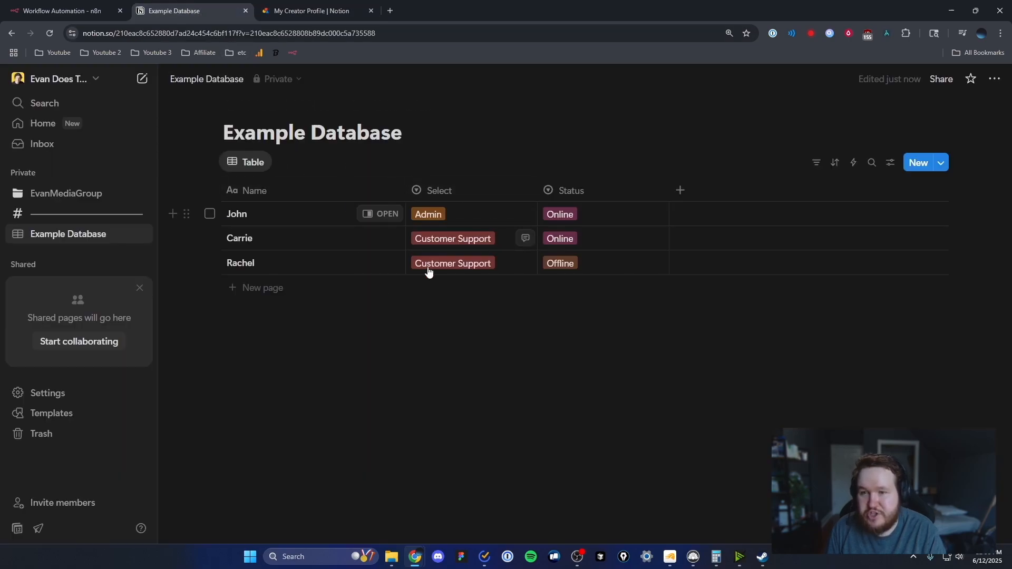
{"action": "mouse_move", "coordinate": [401, 120]}
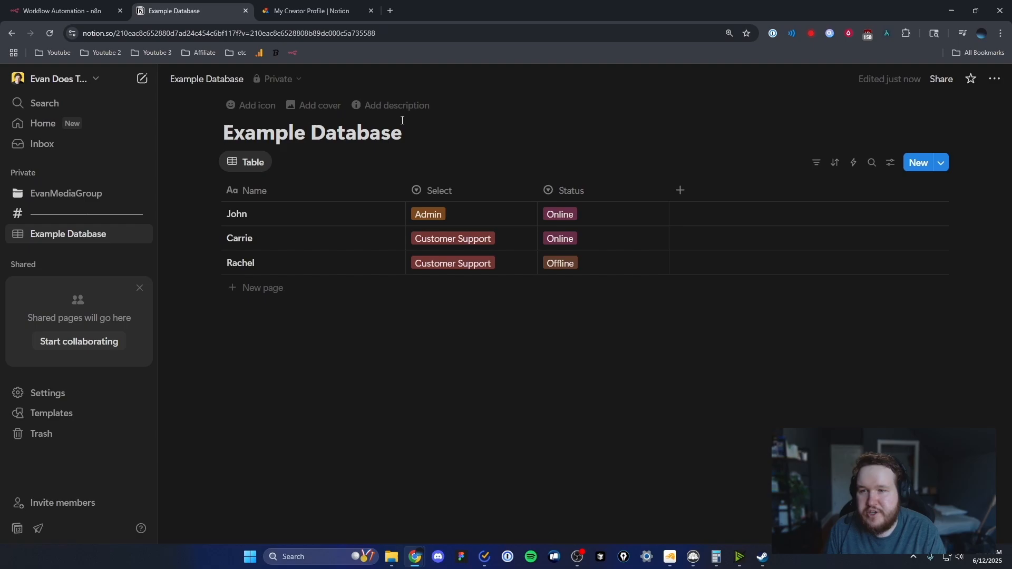
{"action": "left_click", "coordinate": [317, 10]}
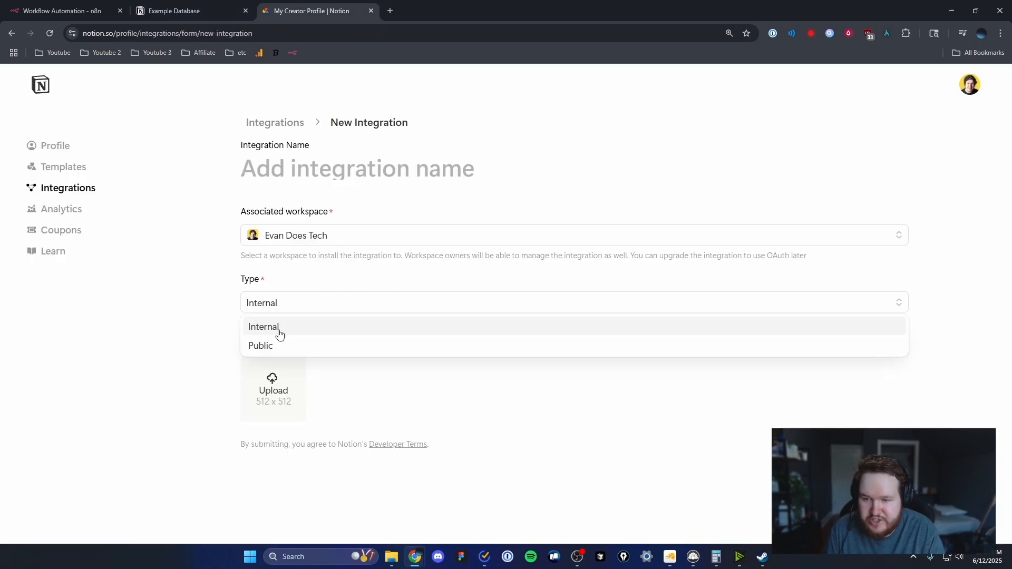
{"action": "mouse_move", "coordinate": [306, 353]}
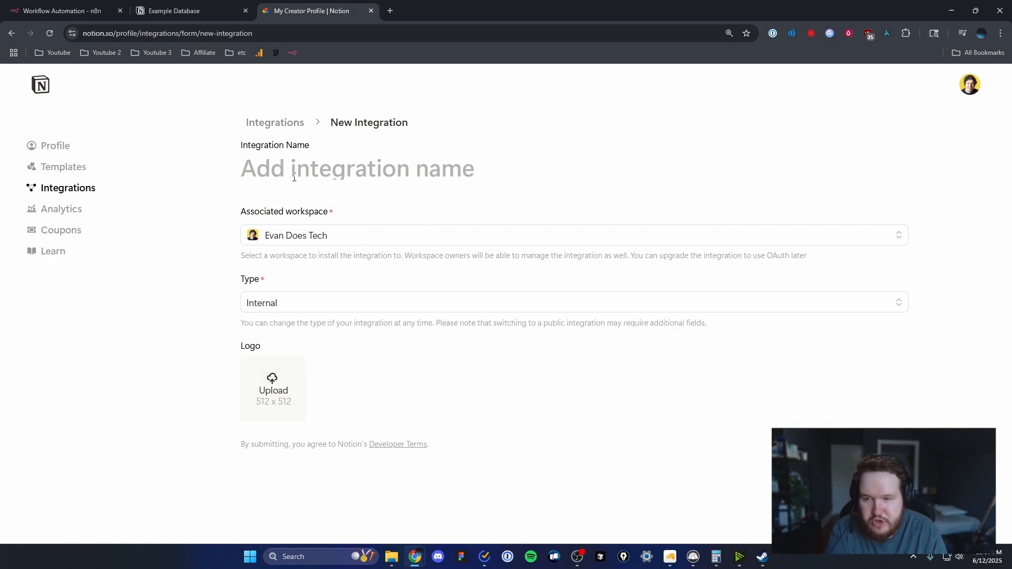
- Name the internal integration 'N8N Tutorial EDA' and save it
{"action": "type", "text": "N8n"}
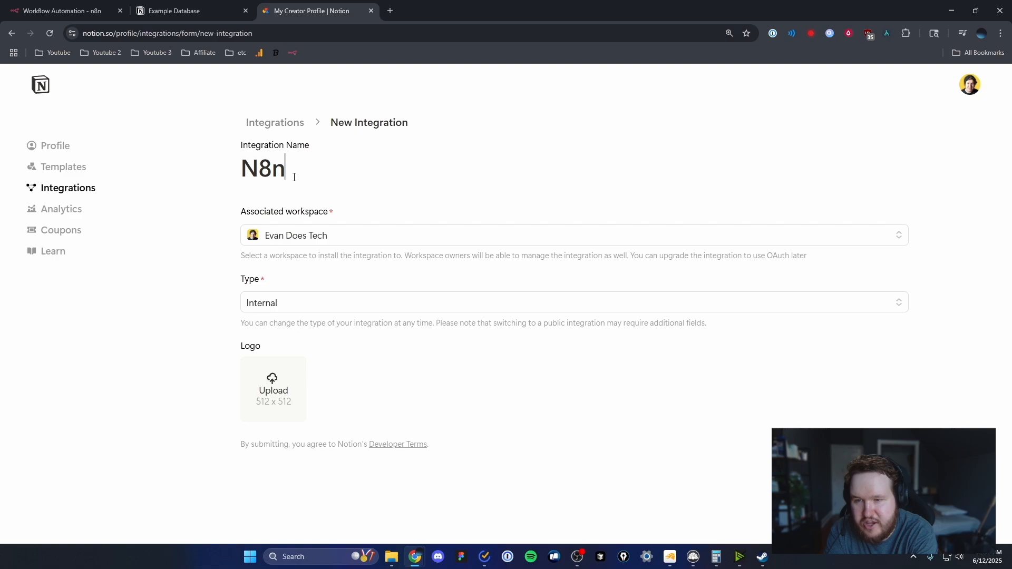
{"action": "type", "text": "N Tutorial"}
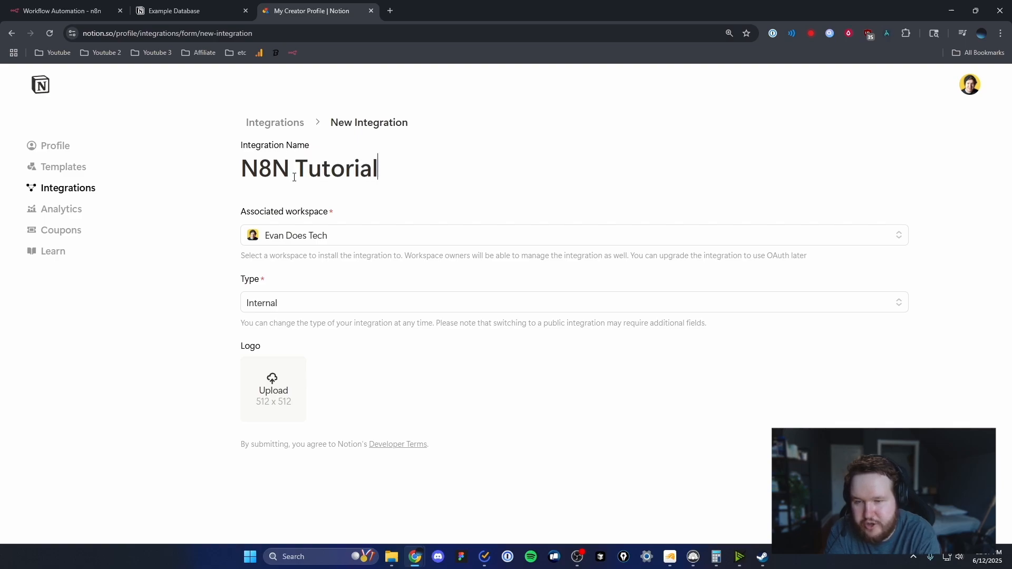
{"action": "type", "text": "EDA"}
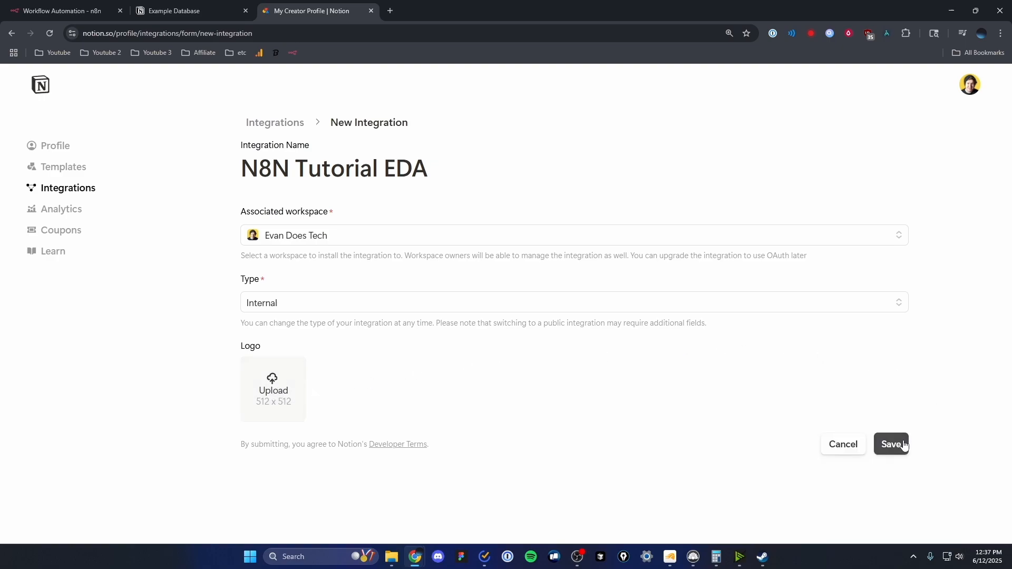
{"action": "left_click", "coordinate": [890, 444]}
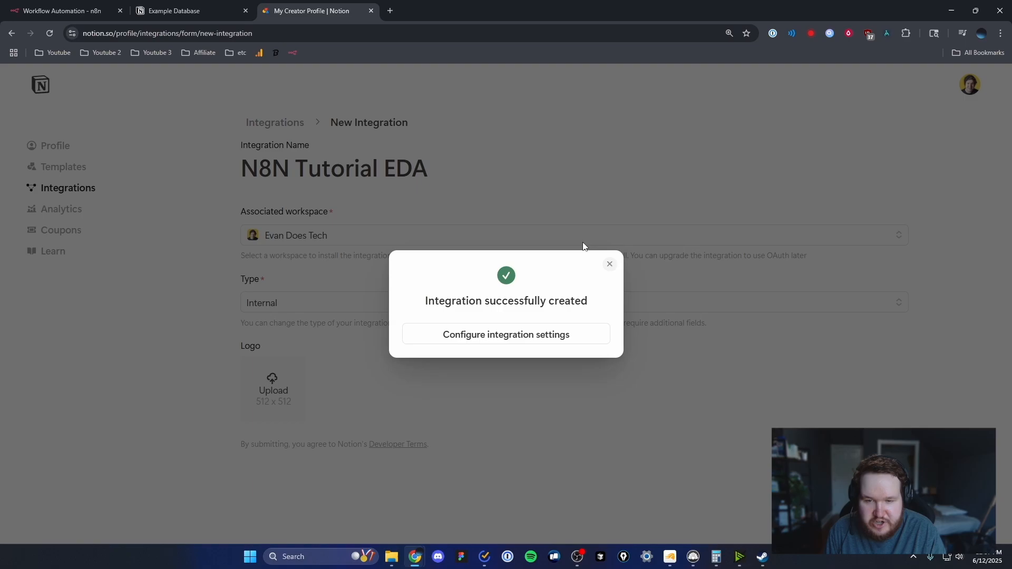
{"action": "mouse_move", "coordinate": [489, 307]}
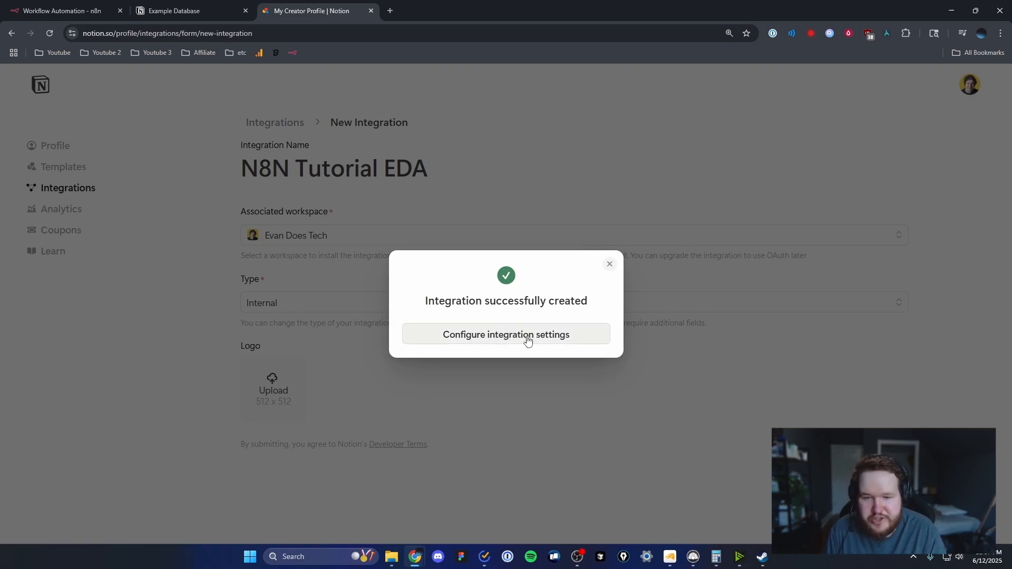
- In the integration's configuration, reveal and copy the Internal Integration Secret
{"action": "left_click", "coordinate": [506, 334]}
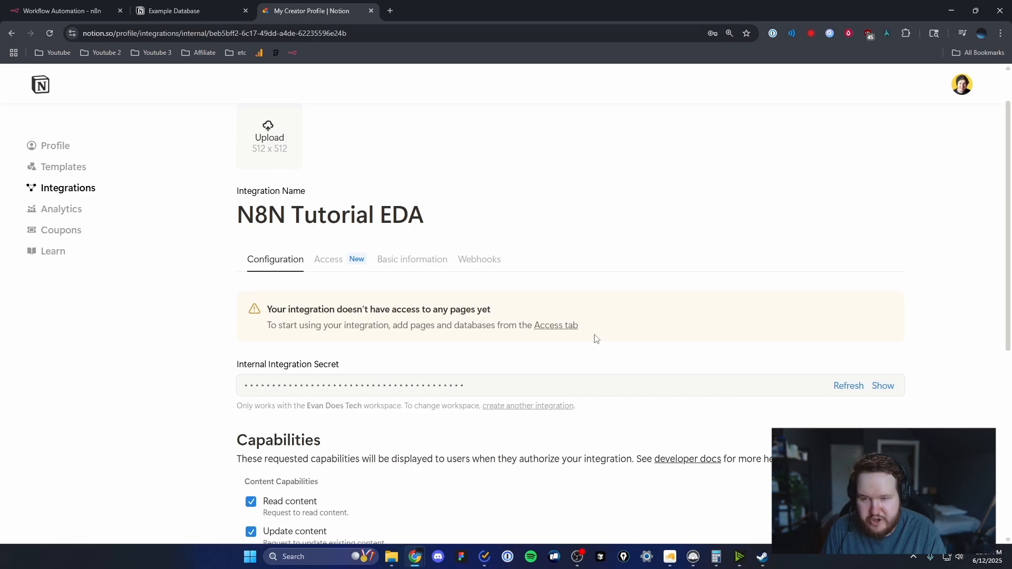
{"action": "scroll", "scroll_direction": "down", "scroll_amount": 3}
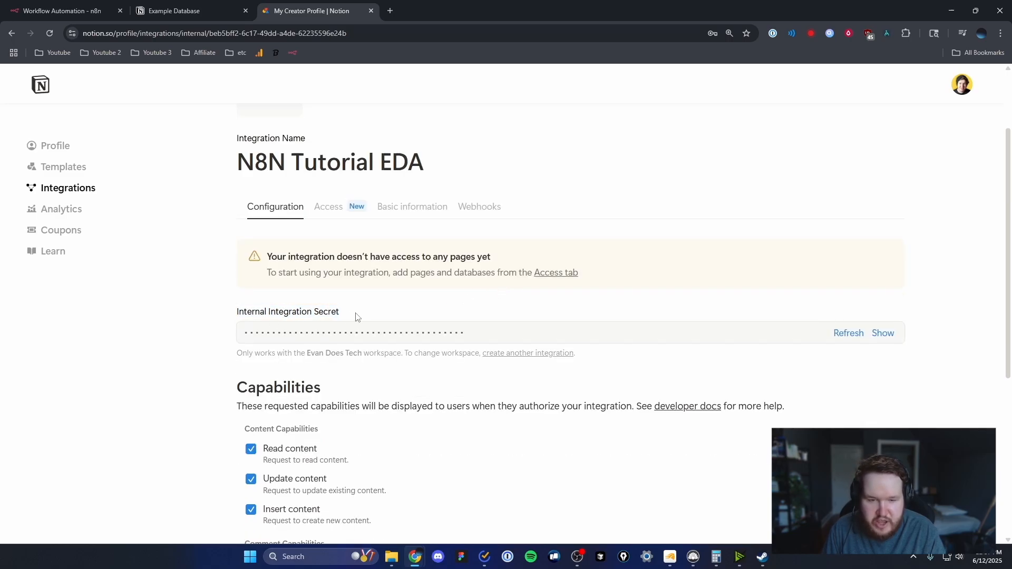
{"action": "mouse_move", "coordinate": [894, 331]}
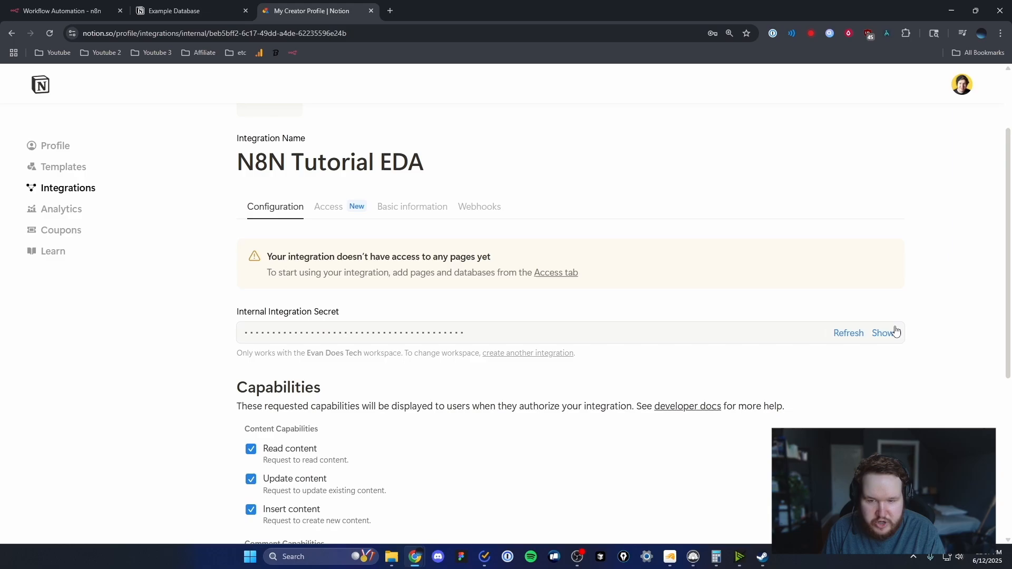
{"action": "left_click", "coordinate": [883, 333]}
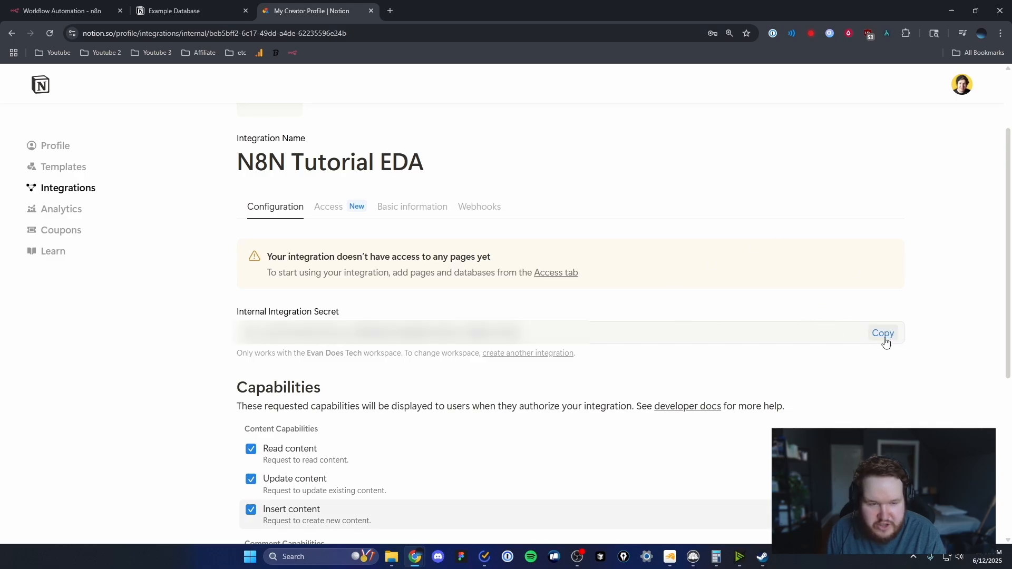
{"action": "left_click", "coordinate": [58, 11]}
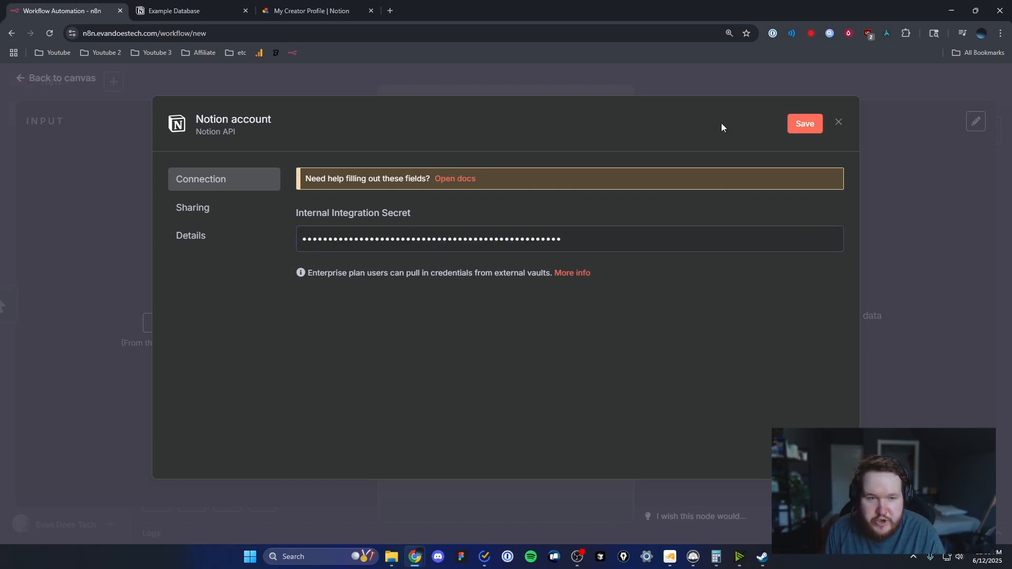
- Save the Notion account credential so the connection test succeeds
{"action": "left_click", "coordinate": [805, 124]}
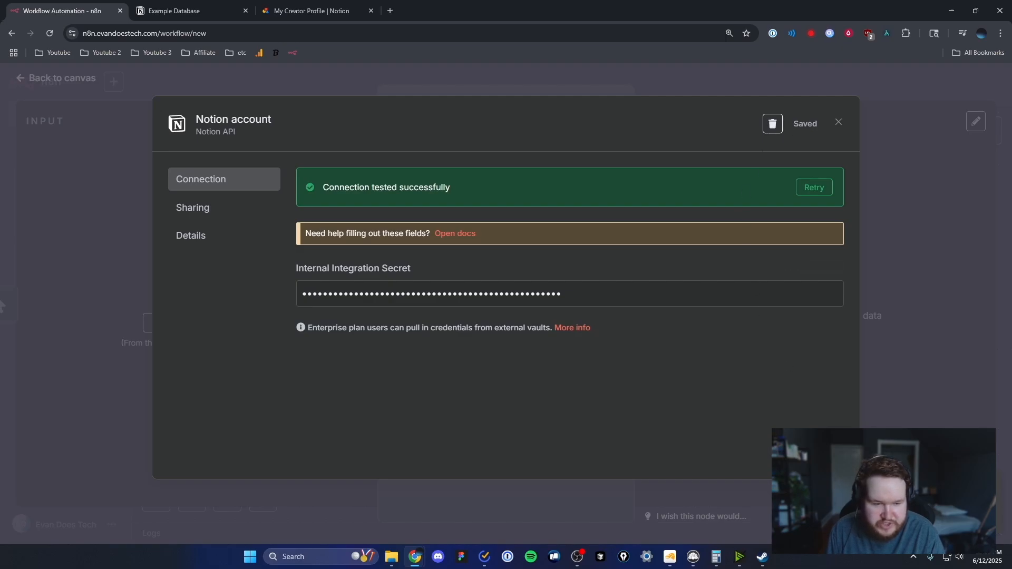
{"action": "mouse_move", "coordinate": [601, 144]}
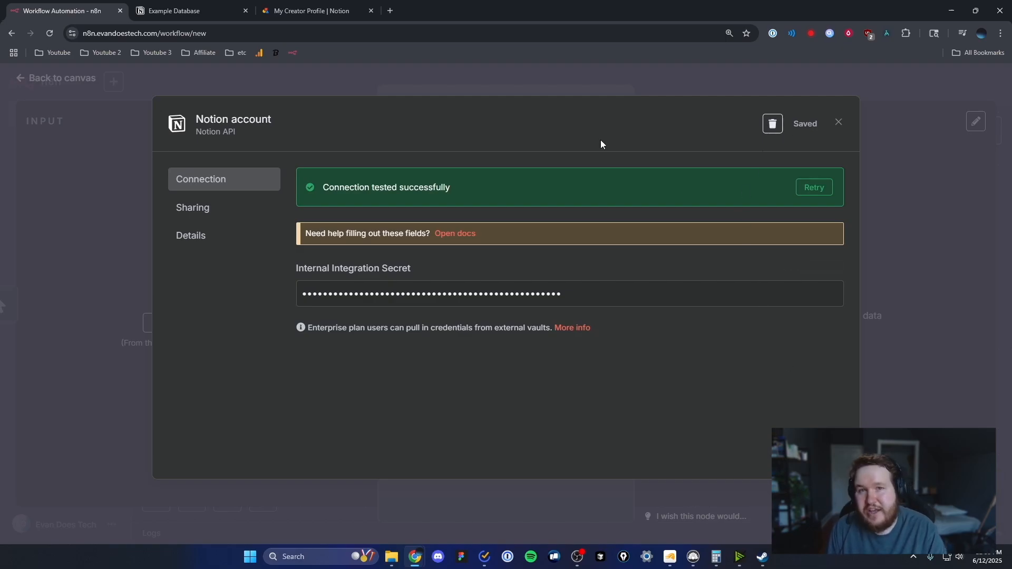
- From the Example Database page's ••• menu, connect N8N Tutorial EDA and confirm access
{"action": "left_click", "coordinate": [188, 11]}
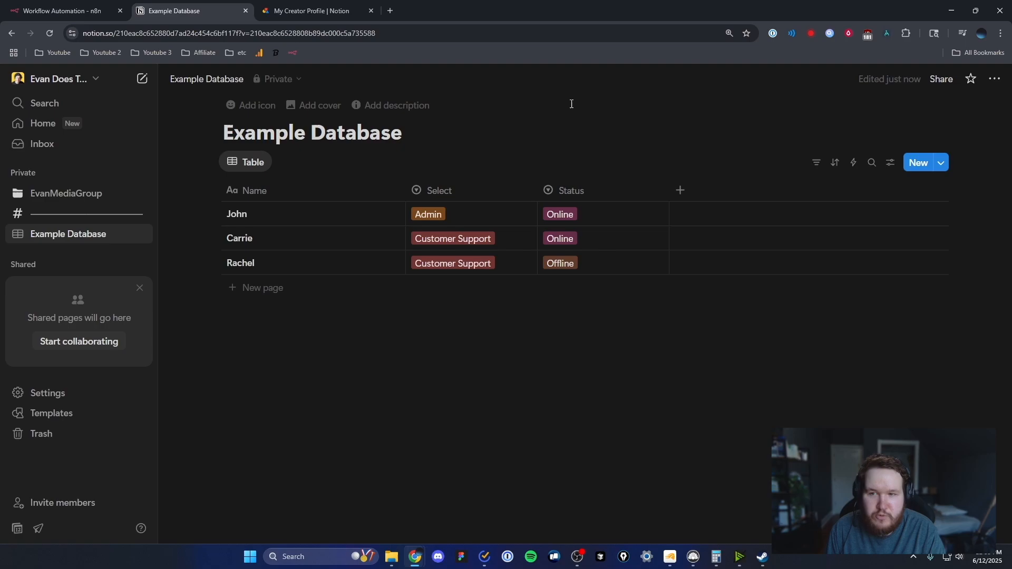
{"action": "mouse_move", "coordinate": [471, 131]}
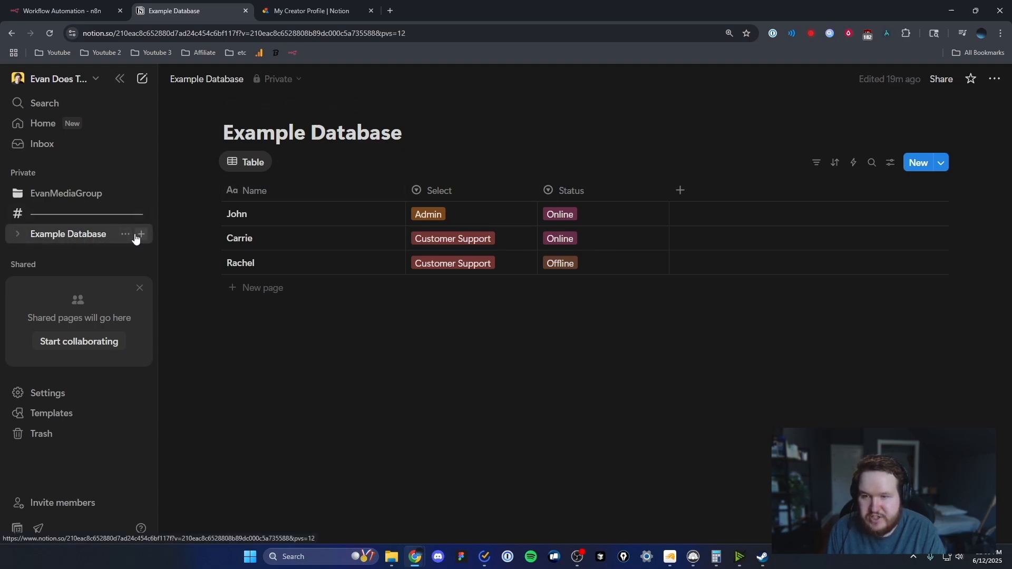
{"action": "mouse_move", "coordinate": [632, 246]}
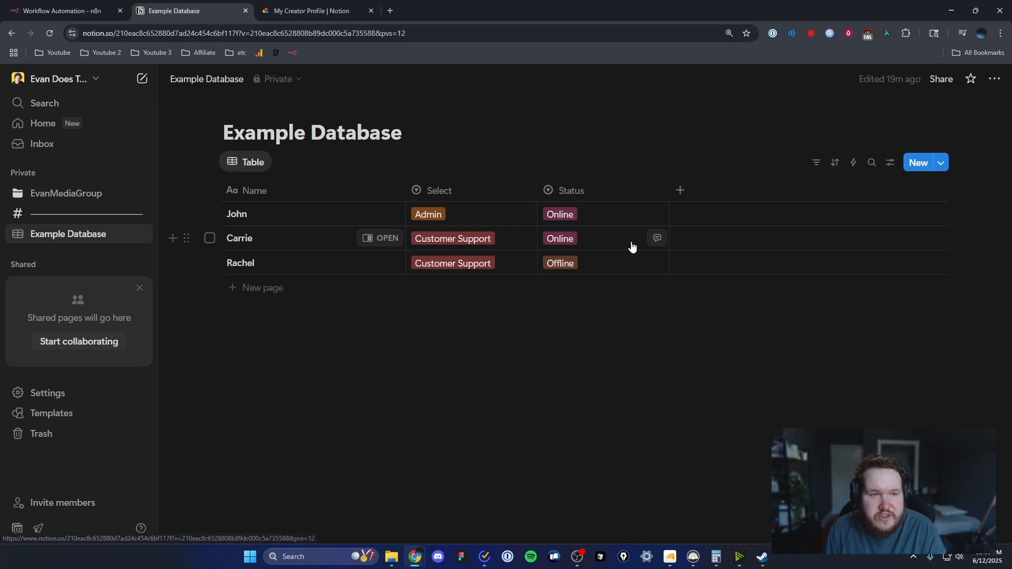
{"action": "mouse_move", "coordinate": [994, 79]}
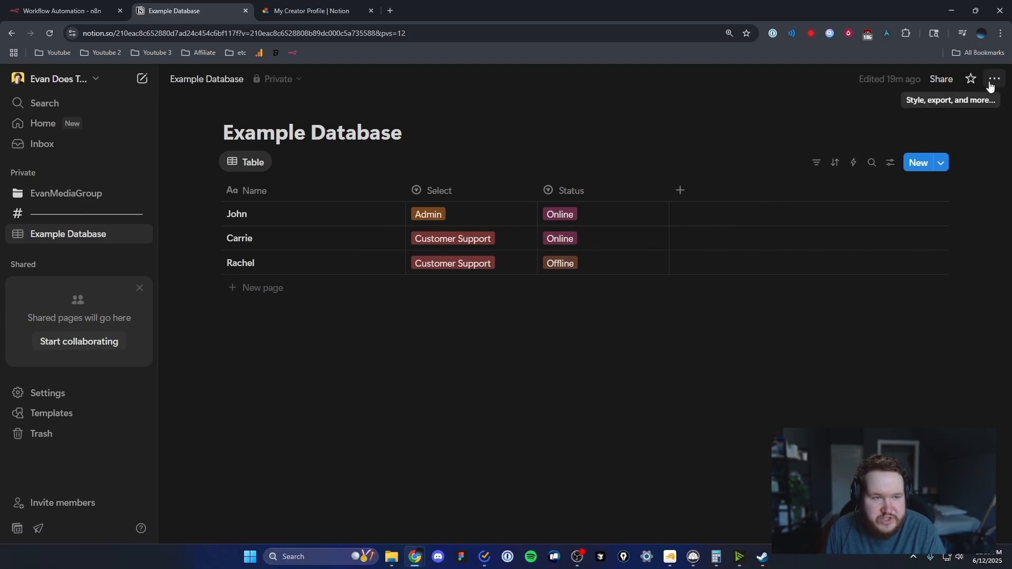
{"action": "left_click", "coordinate": [994, 79]}
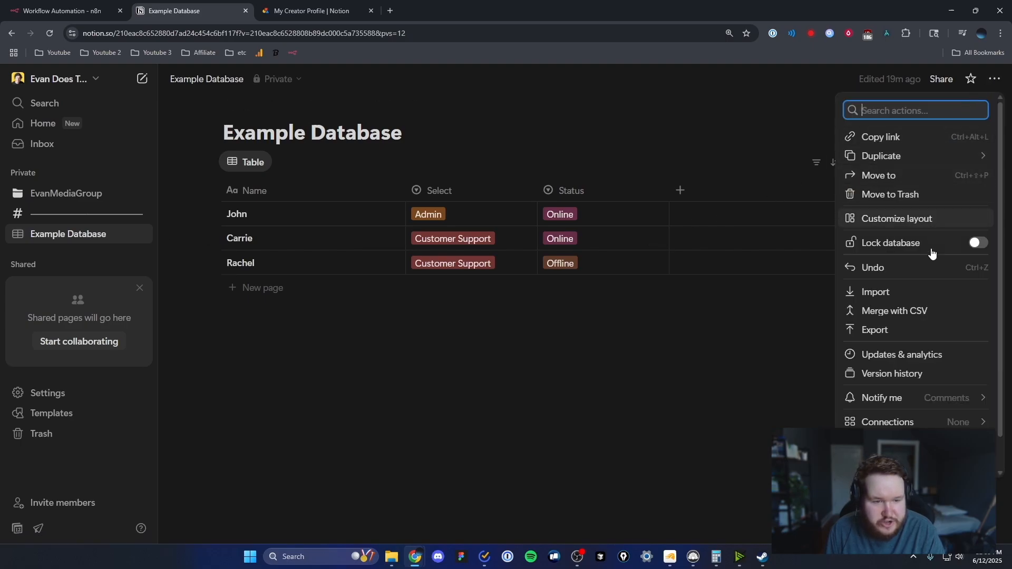
{"action": "left_click", "coordinate": [888, 422]}
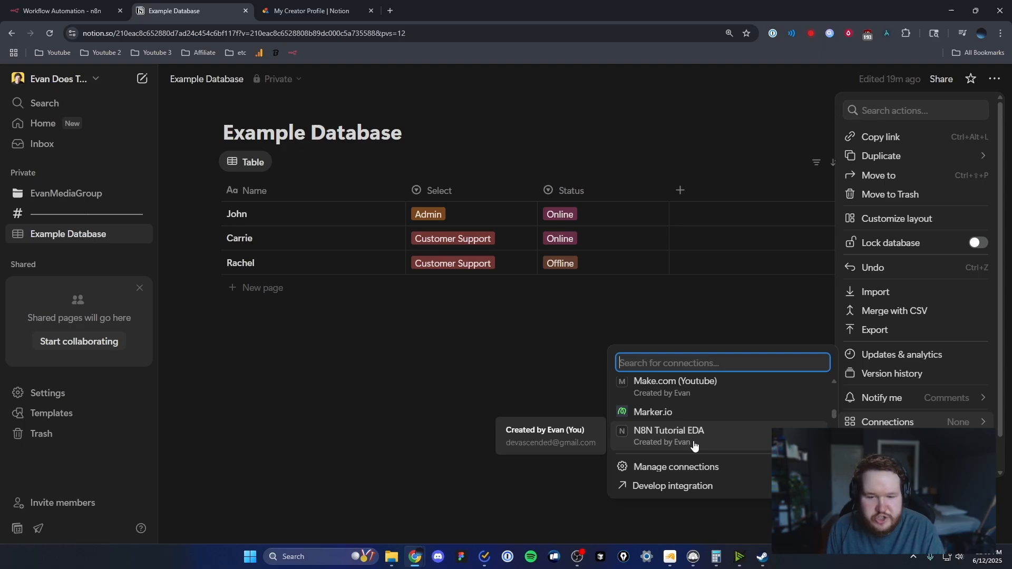
{"action": "left_click", "coordinate": [668, 435]}
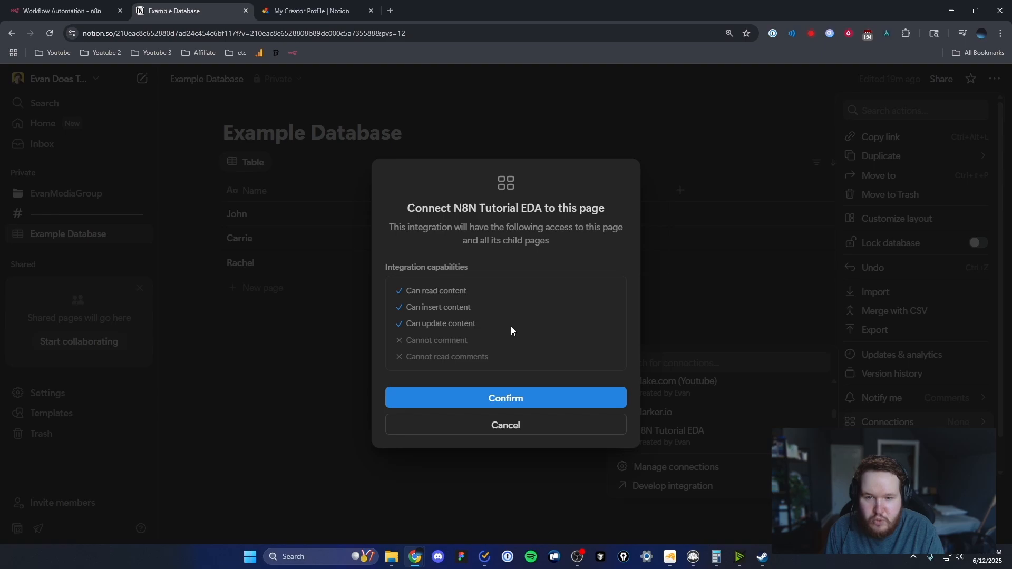
{"action": "mouse_move", "coordinate": [492, 244]}
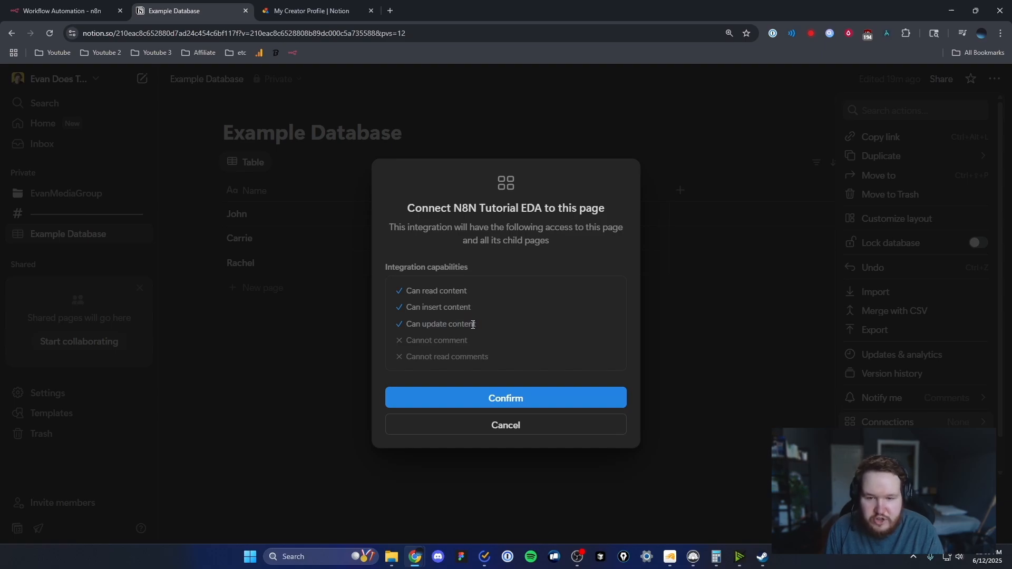
{"action": "mouse_move", "coordinate": [540, 401]}
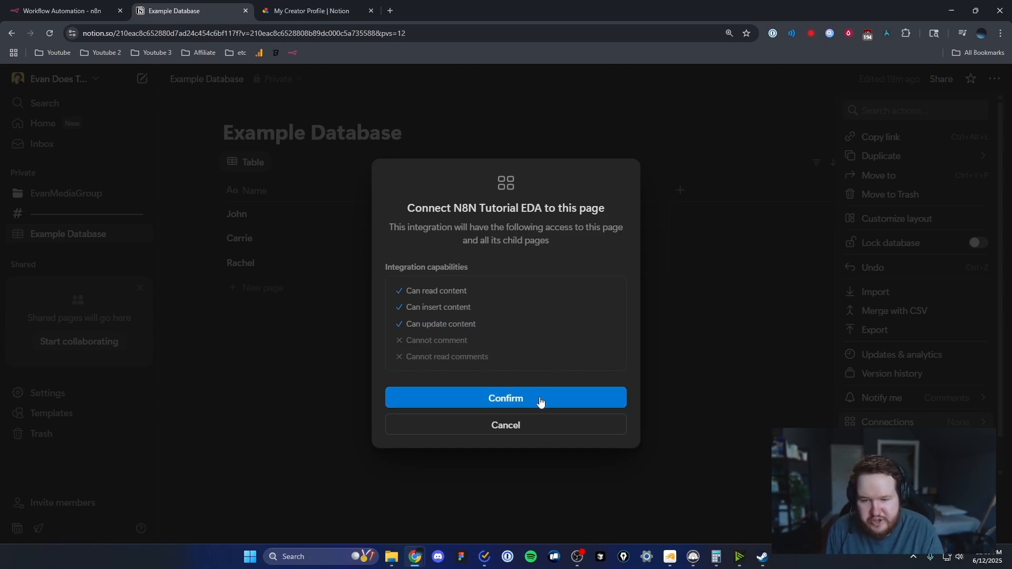
{"action": "left_click", "coordinate": [505, 398]}
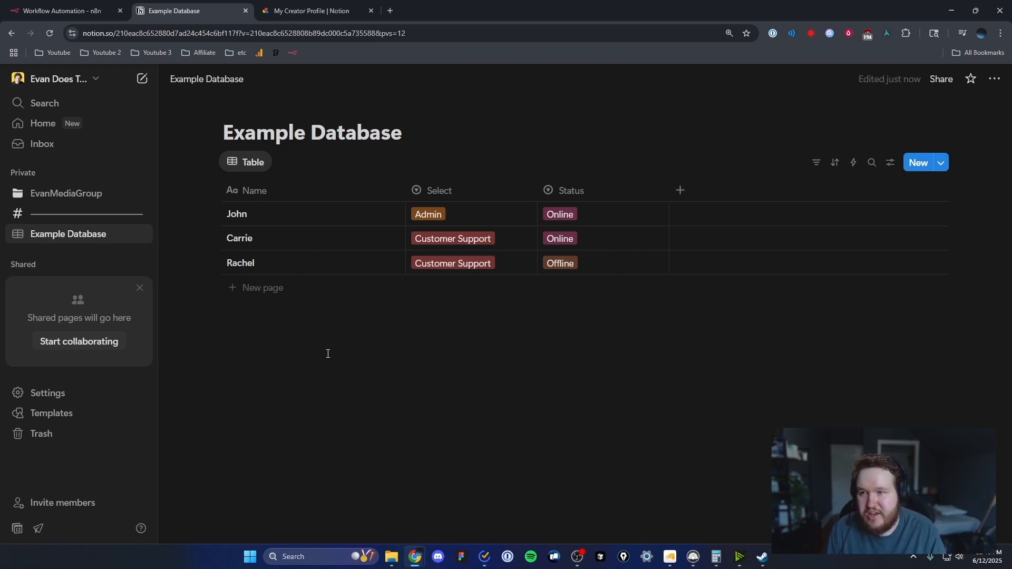
- Back in n8n, keep Resource Database and Operation Get, and pick Example Database
{"action": "left_click", "coordinate": [61, 11]}
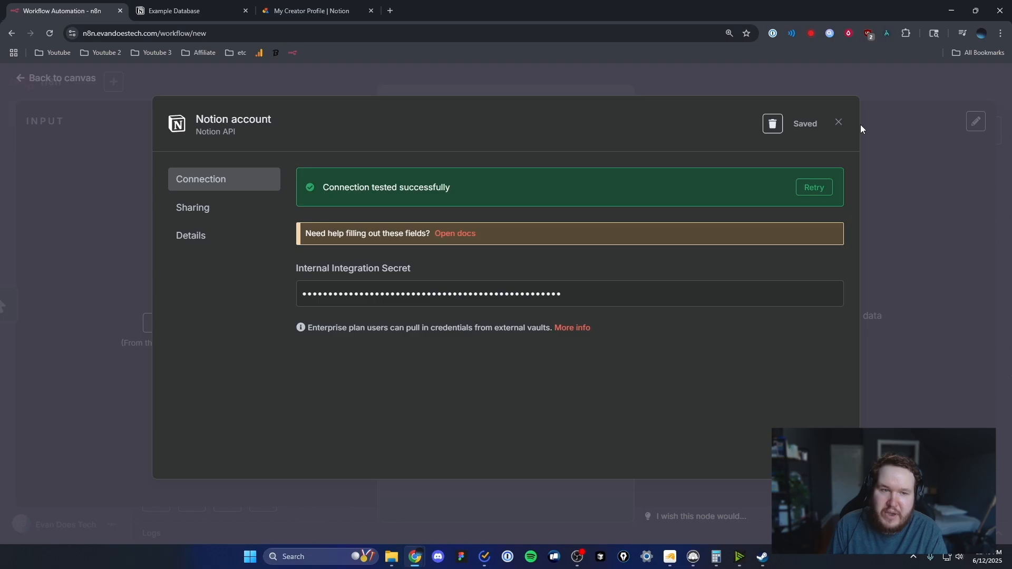
{"action": "left_click", "coordinate": [838, 124]}
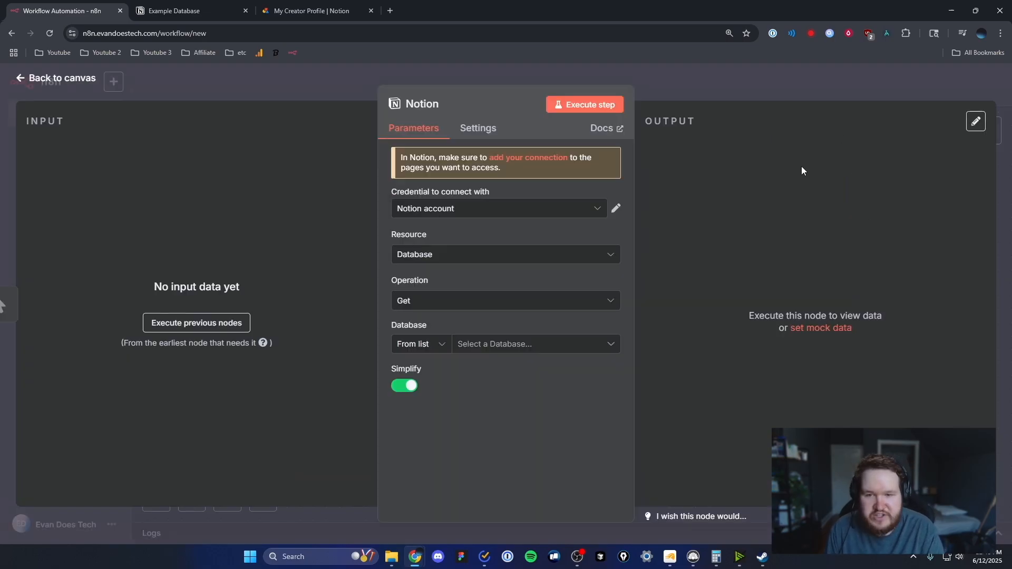
{"action": "mouse_move", "coordinate": [457, 214]}
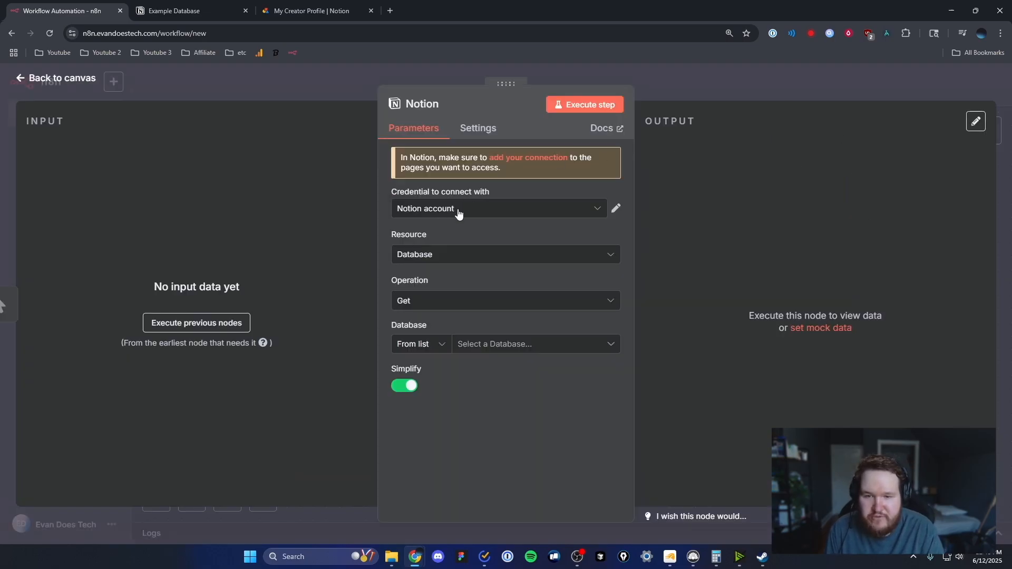
{"action": "mouse_move", "coordinate": [504, 219]}
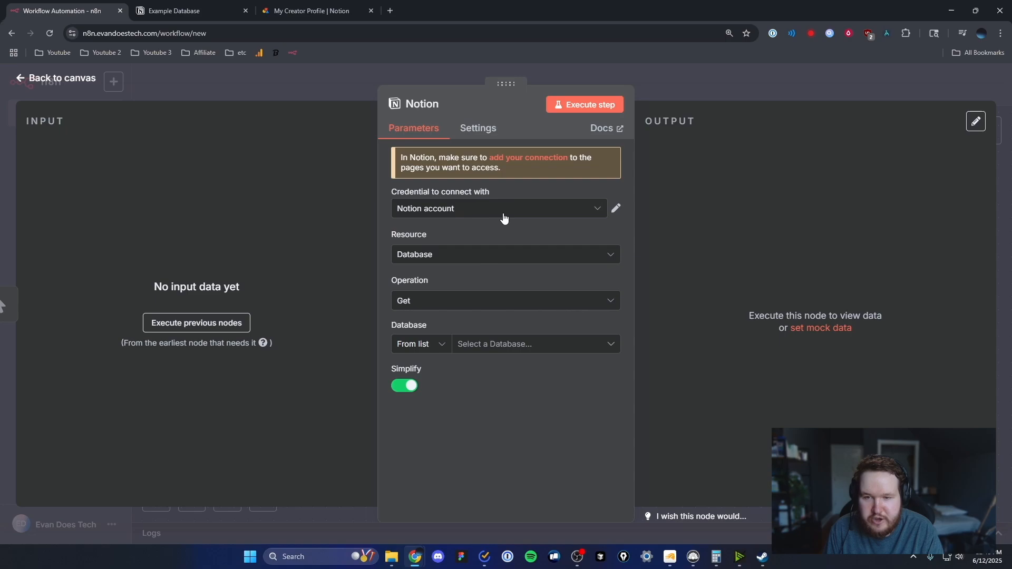
{"action": "left_click", "coordinate": [505, 254]}
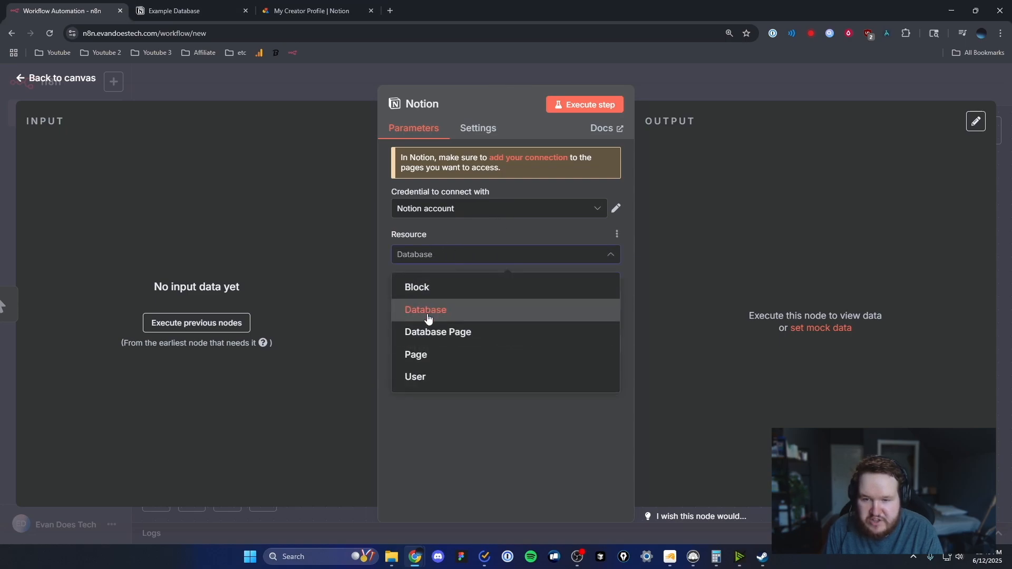
{"action": "left_click", "coordinate": [425, 310]}
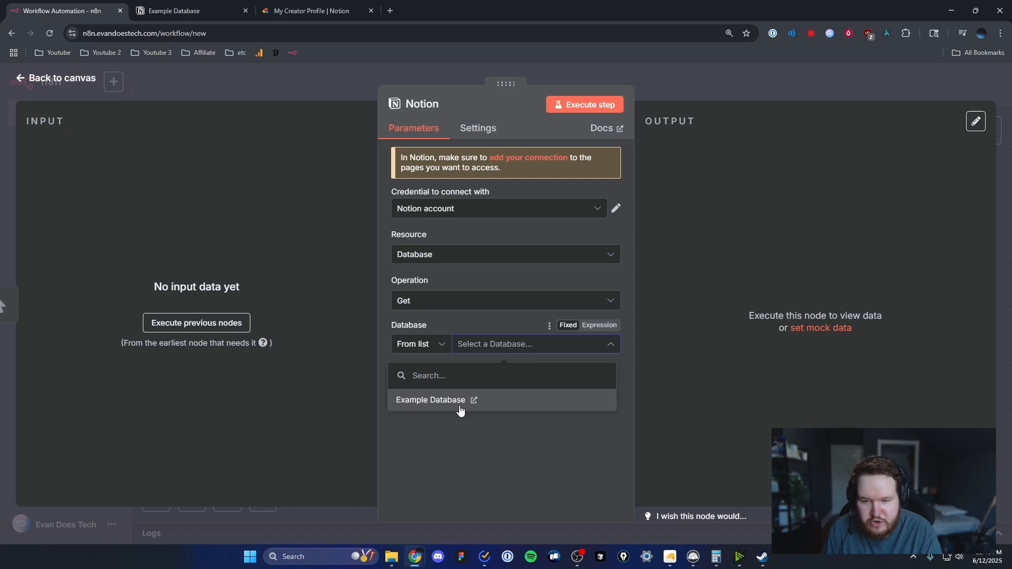
{"action": "left_click", "coordinate": [430, 399]}
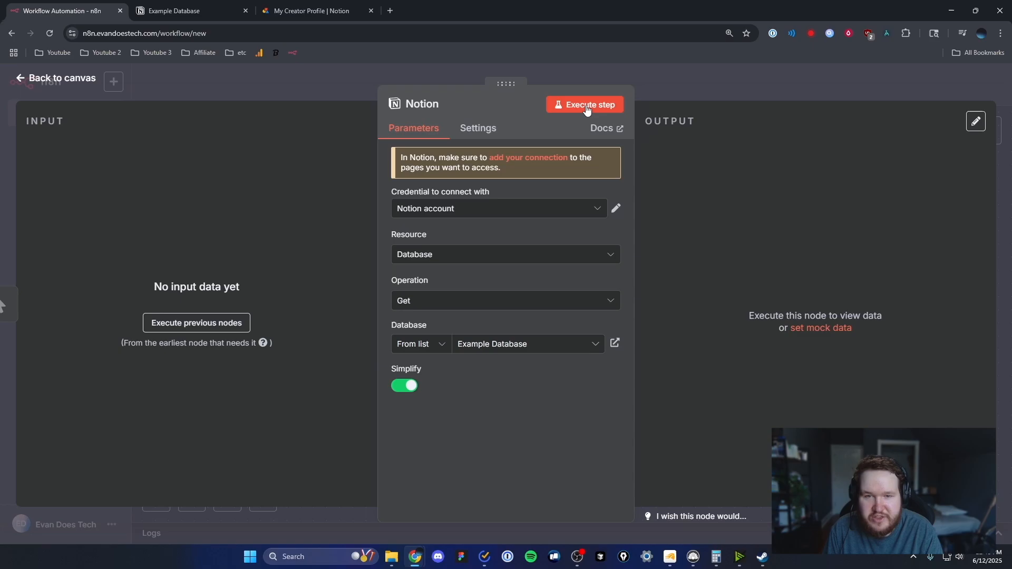
- Execute the Notion step to return Example Database's id, name and url
{"action": "left_click", "coordinate": [584, 105]}
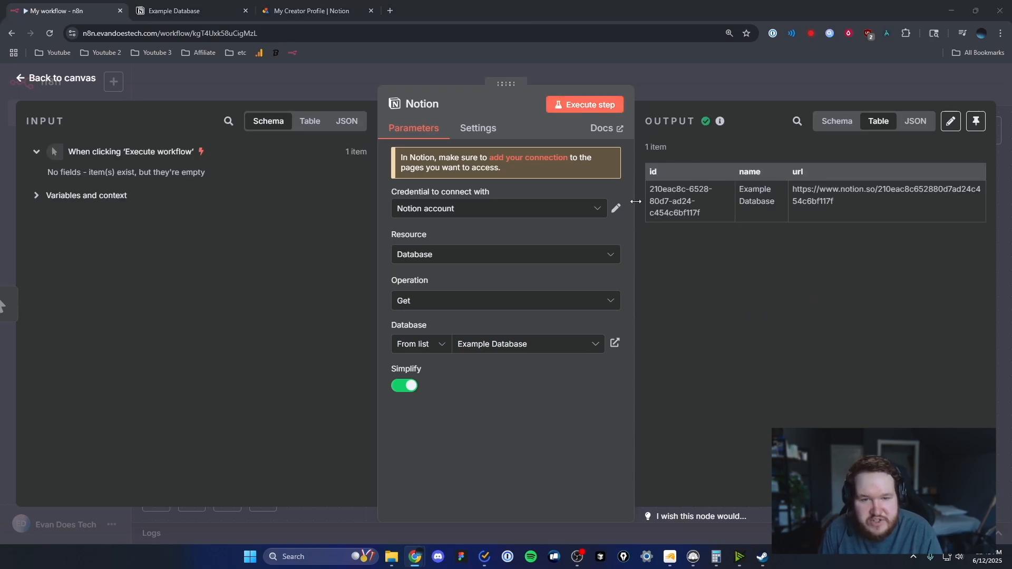
{"action": "mouse_move", "coordinate": [779, 216]}
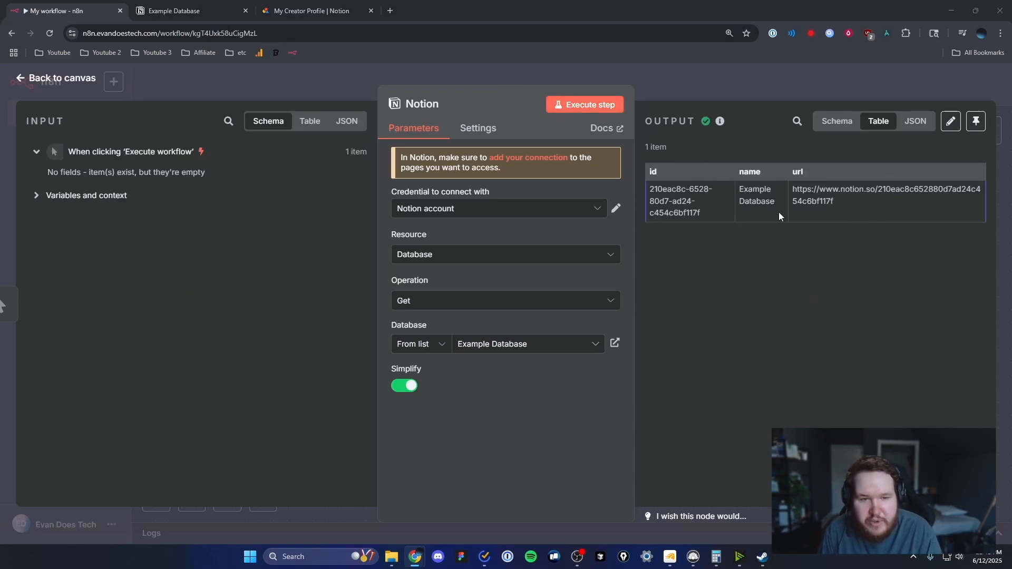